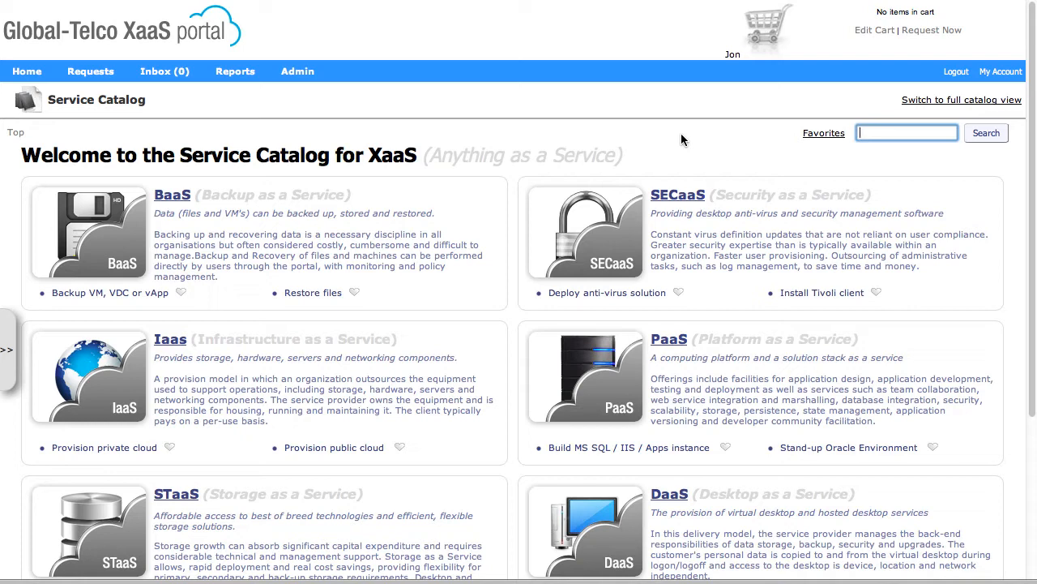
mouse_move(668, 8)
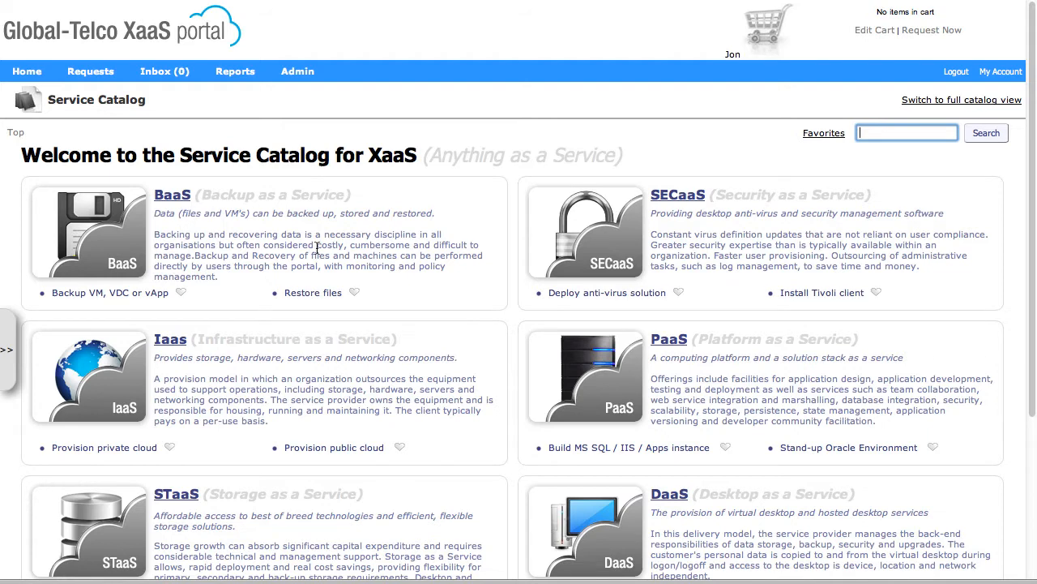
mouse_move(690, 245)
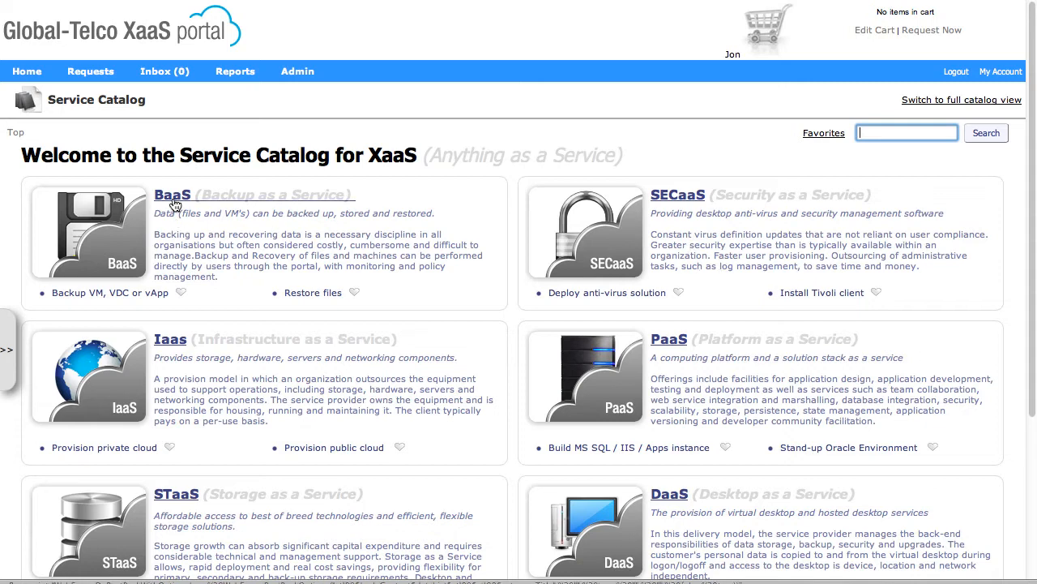
- Go to the BaaS catalog page and bring the backup service sections into view
left_click(172, 194)
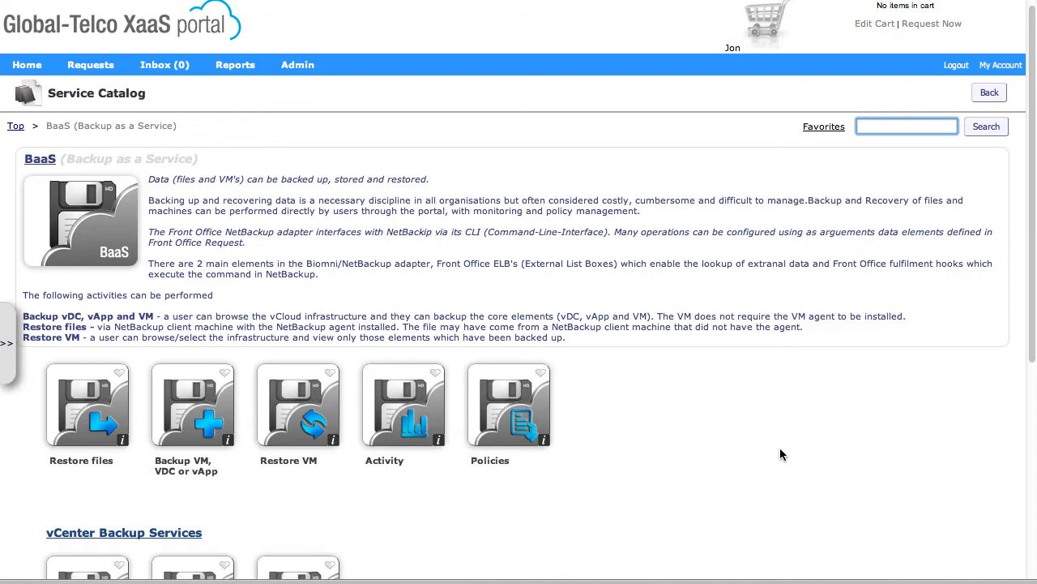
scroll("down", 3)
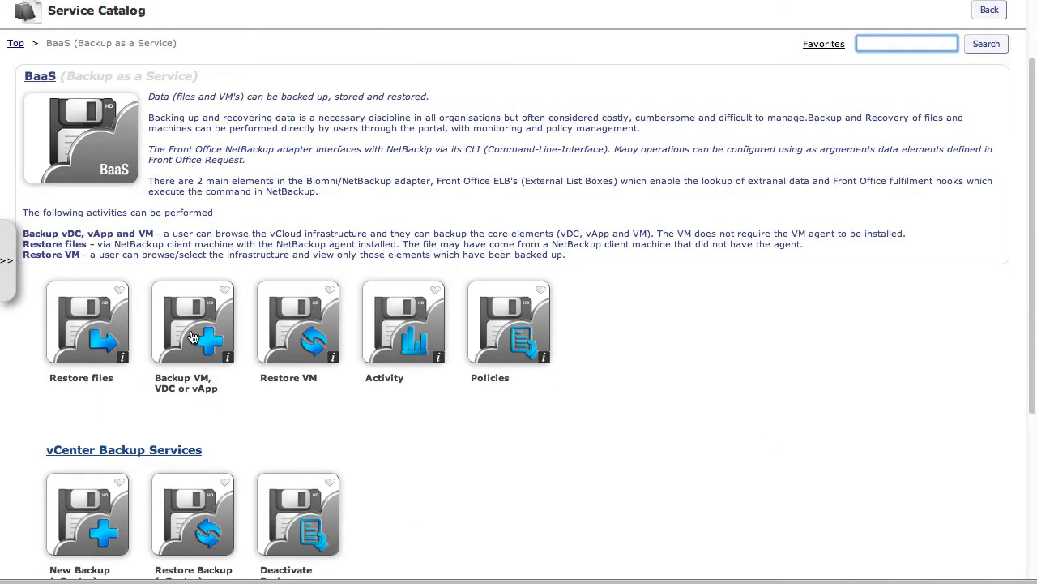
- Start a 'Backup VM, VDC or vApp' request with reference testdemo1 and service level GoldCloud
left_click(193, 322)
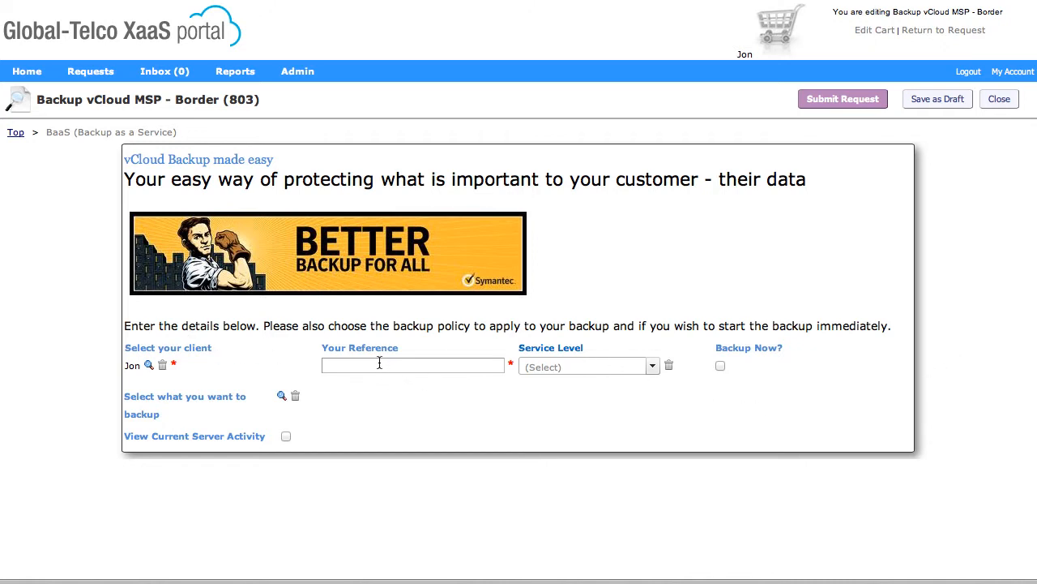
left_click(414, 364)
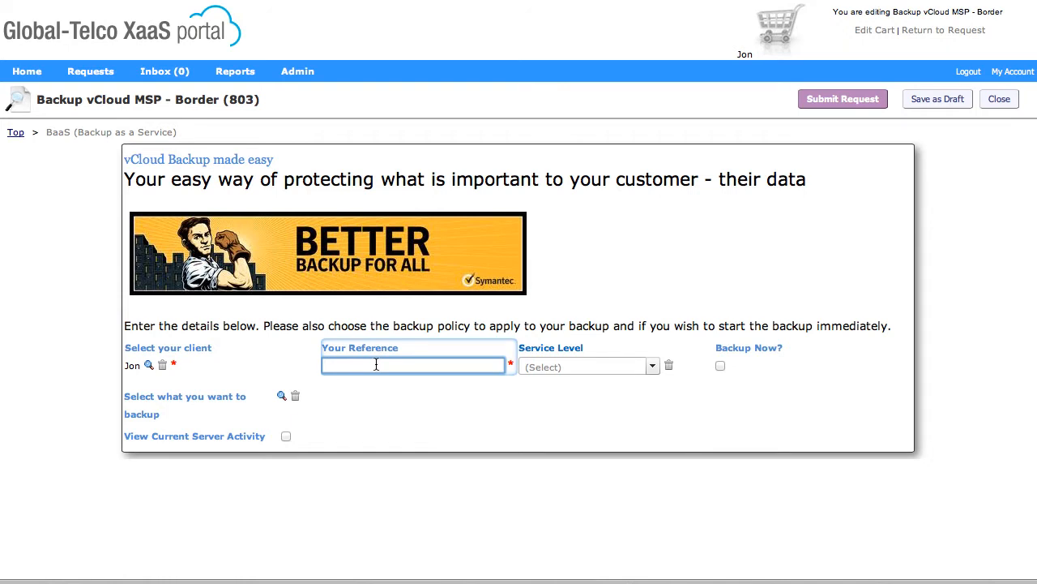
type("testdemo1")
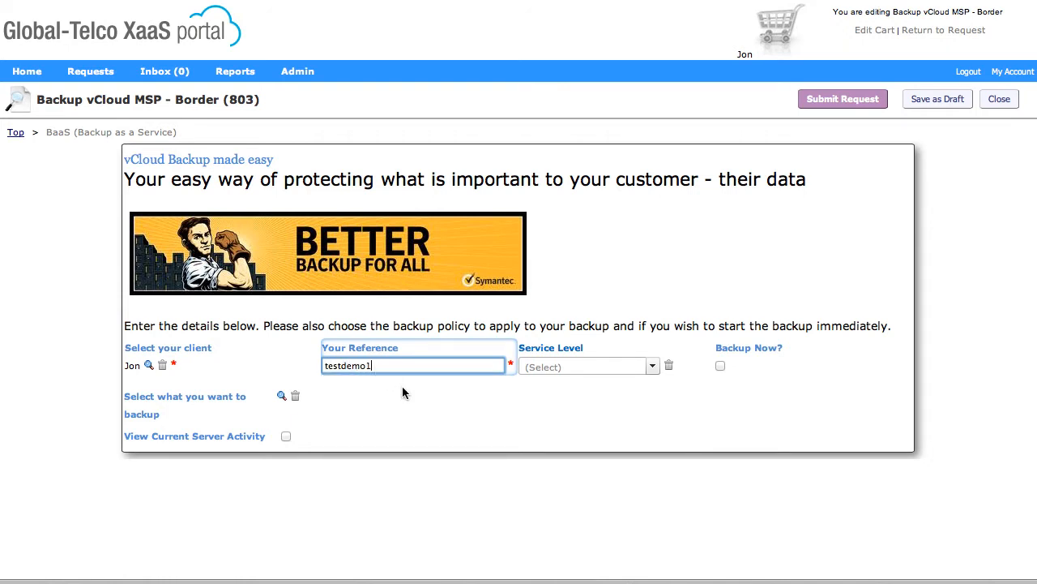
left_click(653, 365)
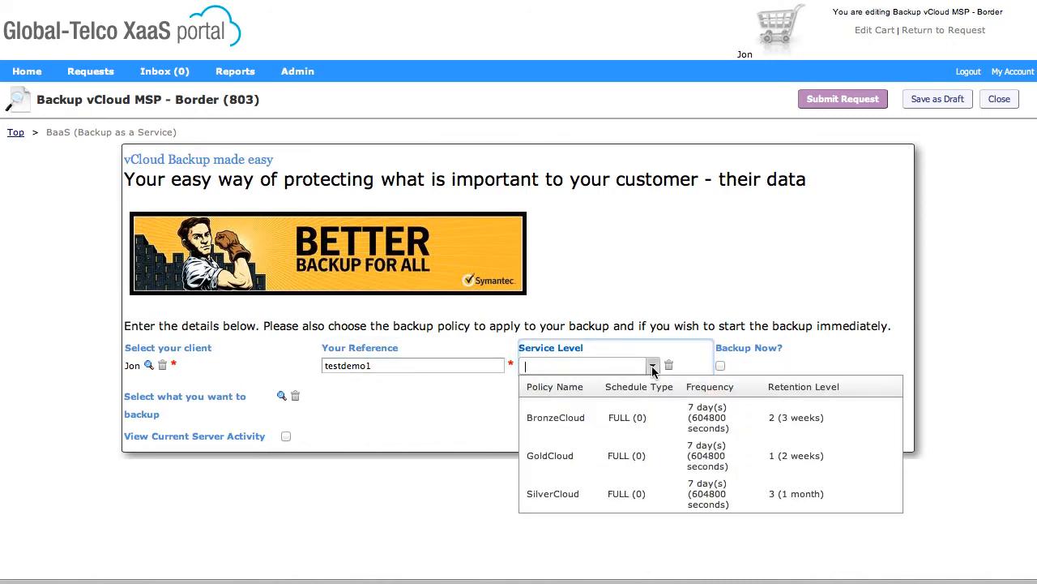
mouse_move(626, 454)
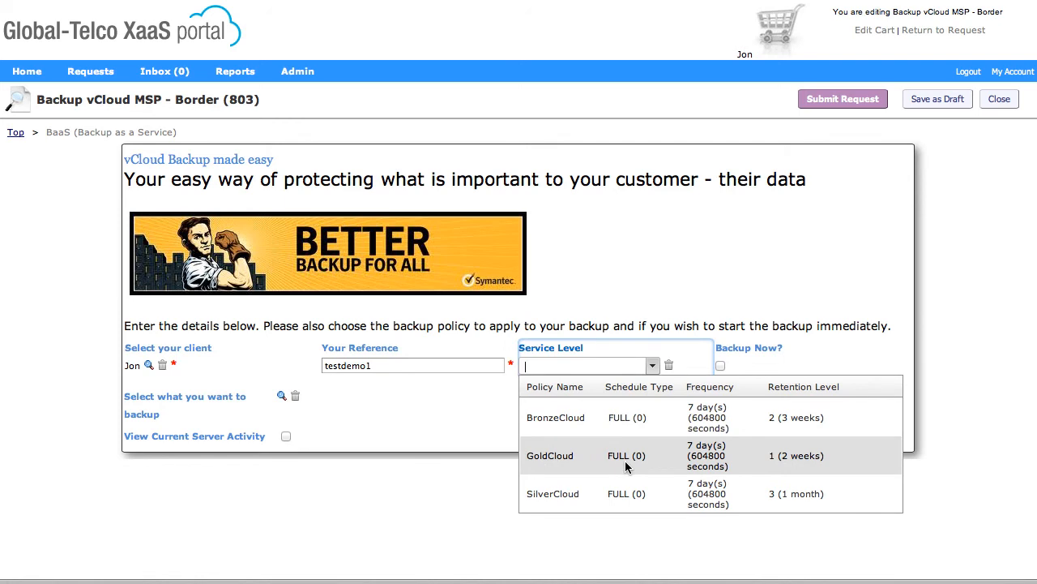
mouse_move(829, 458)
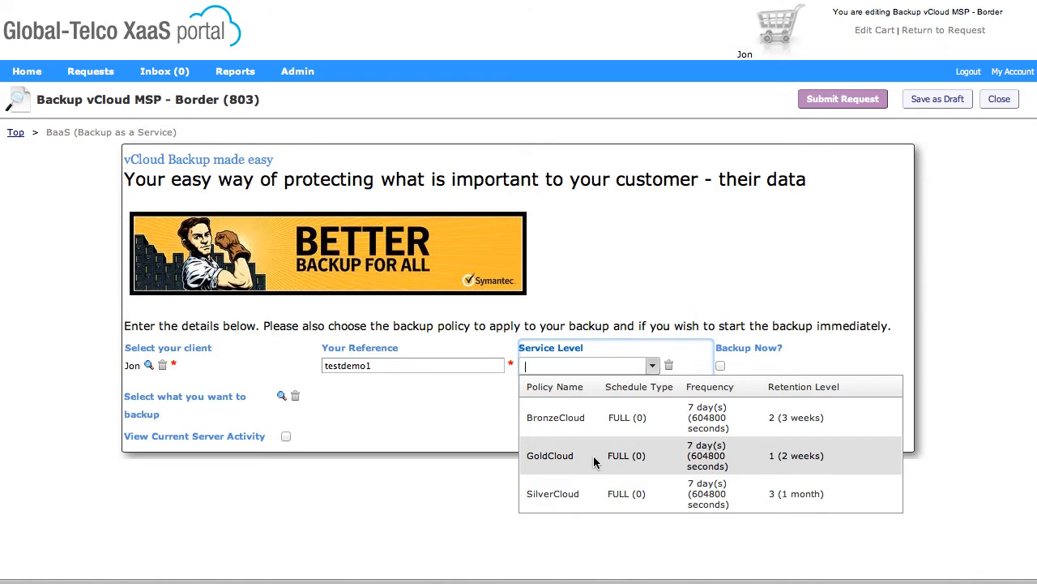
left_click(550, 454)
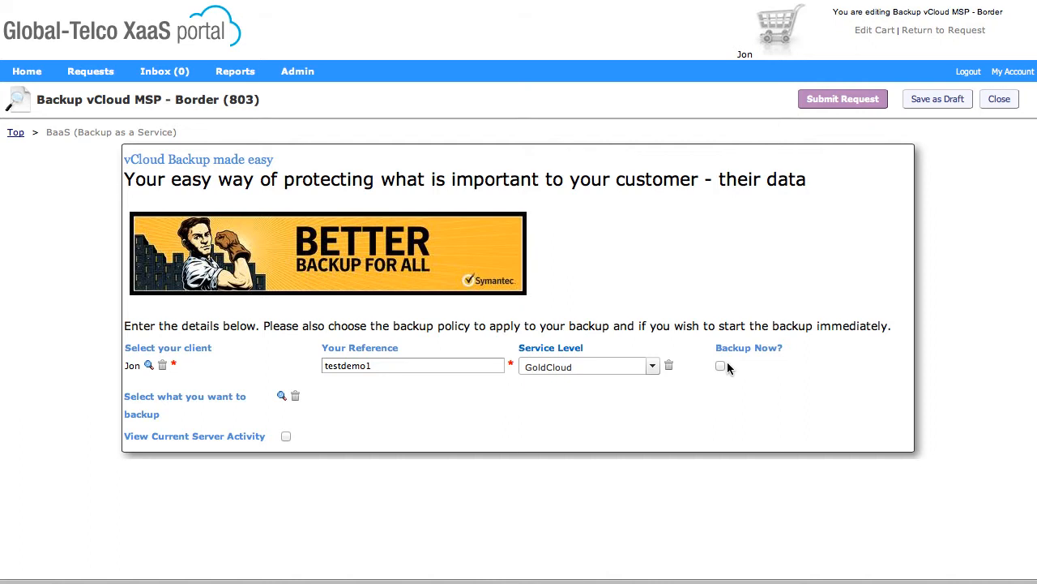
mouse_move(721, 369)
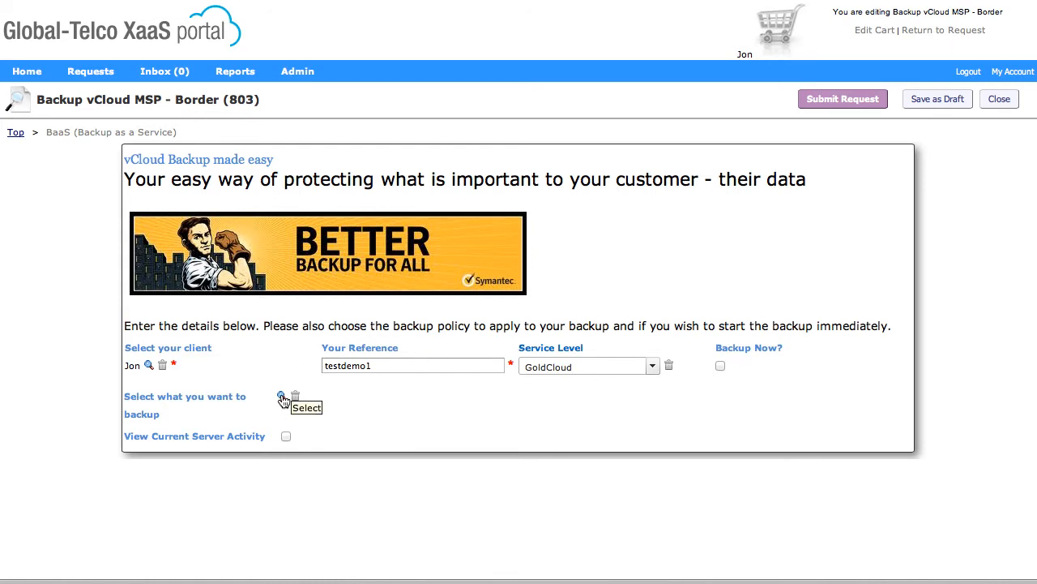
- Choose the DSL machine under Abacus Prod's vApp_system_8 as the backup target, leaving Linux02 unmarked
left_click(281, 396)
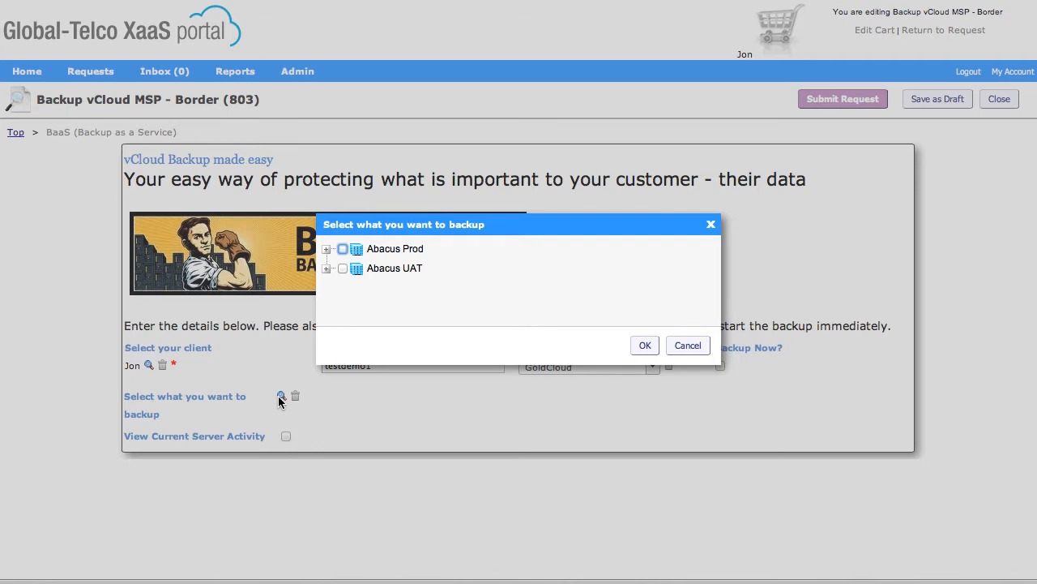
mouse_move(284, 378)
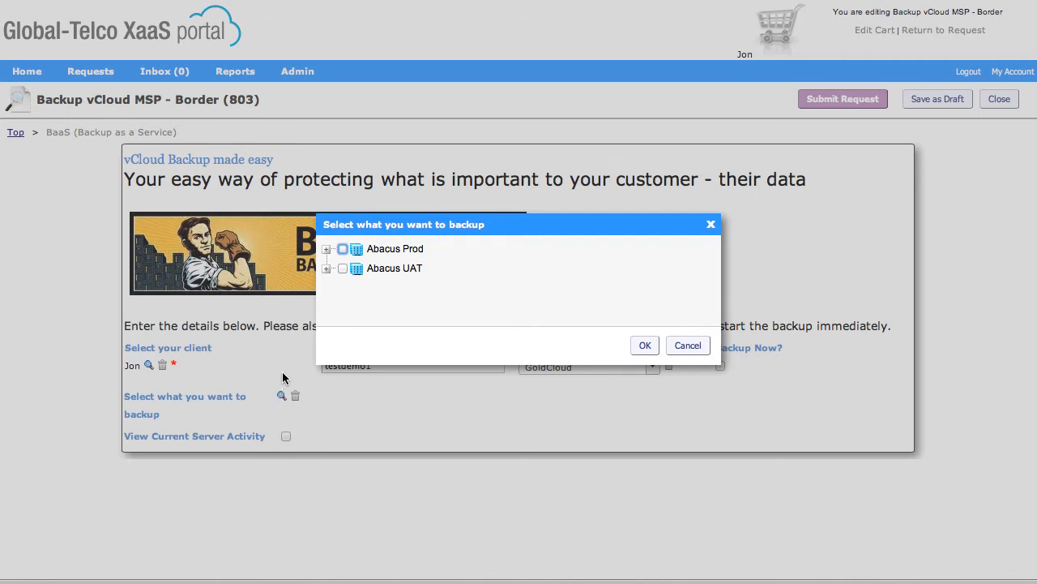
left_click(328, 249)
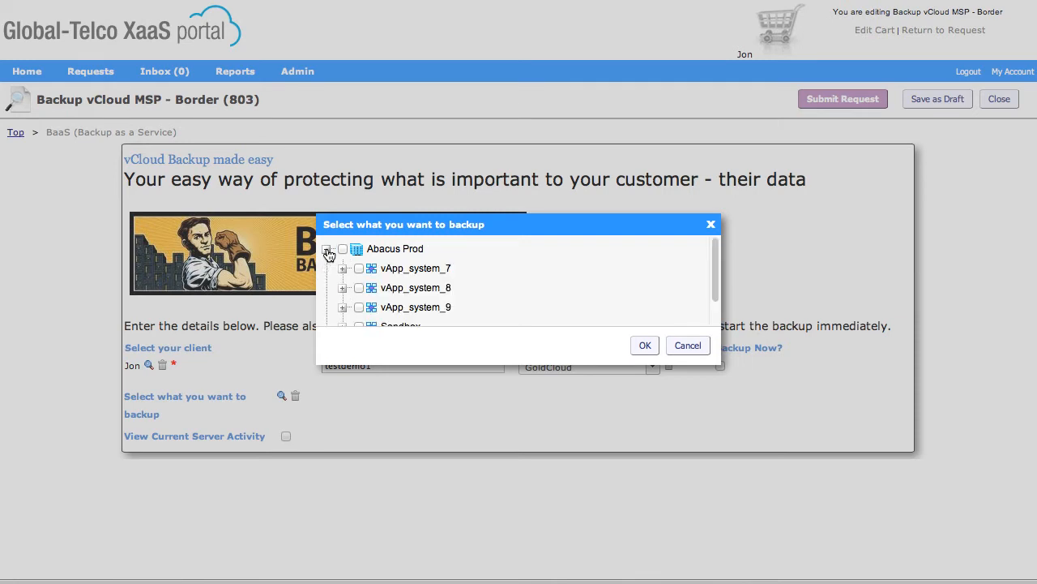
left_click(327, 248)
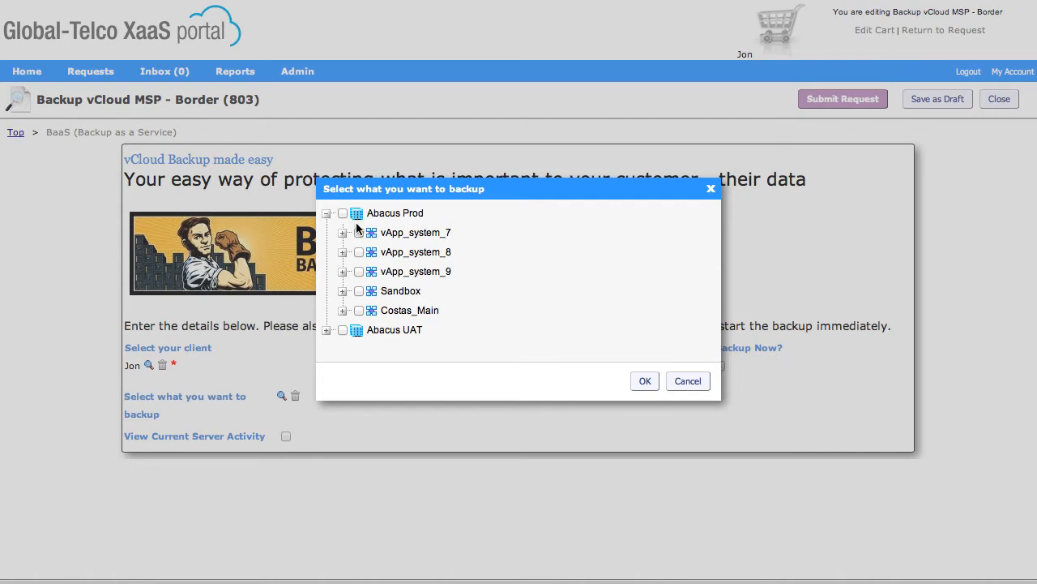
mouse_move(419, 264)
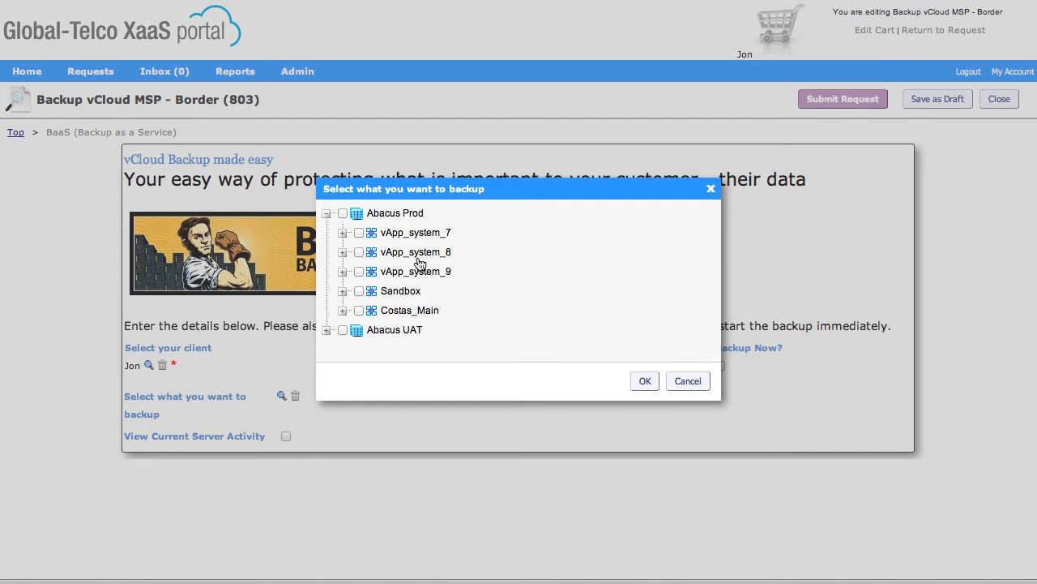
left_click(342, 252)
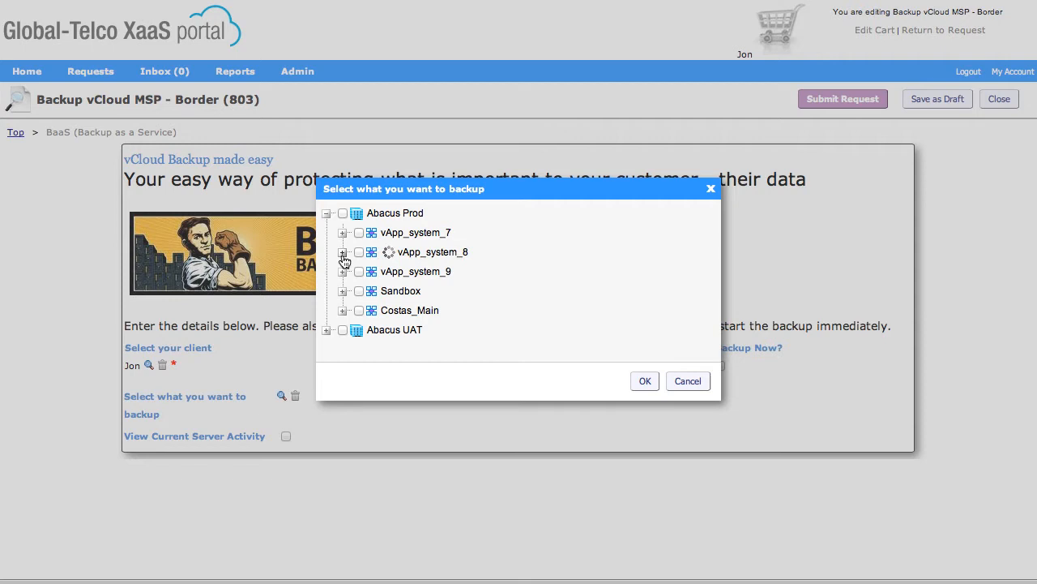
left_click(343, 252)
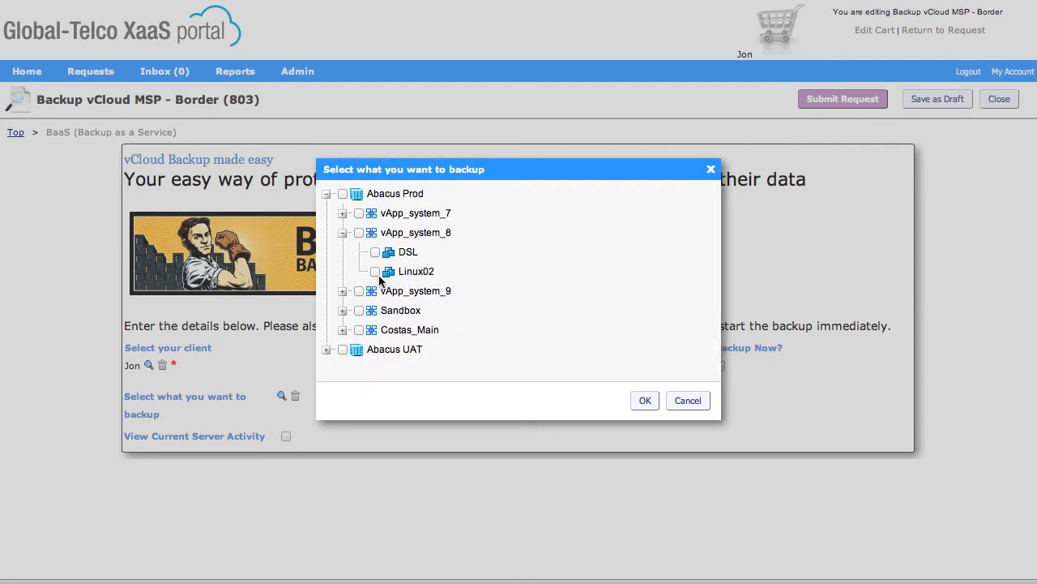
left_click(375, 271)
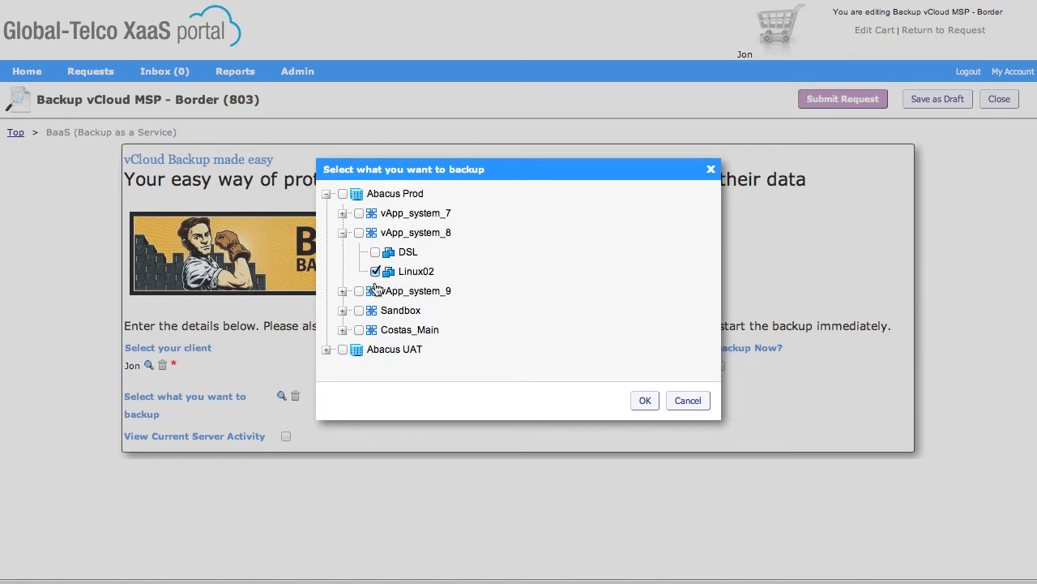
left_click(376, 271)
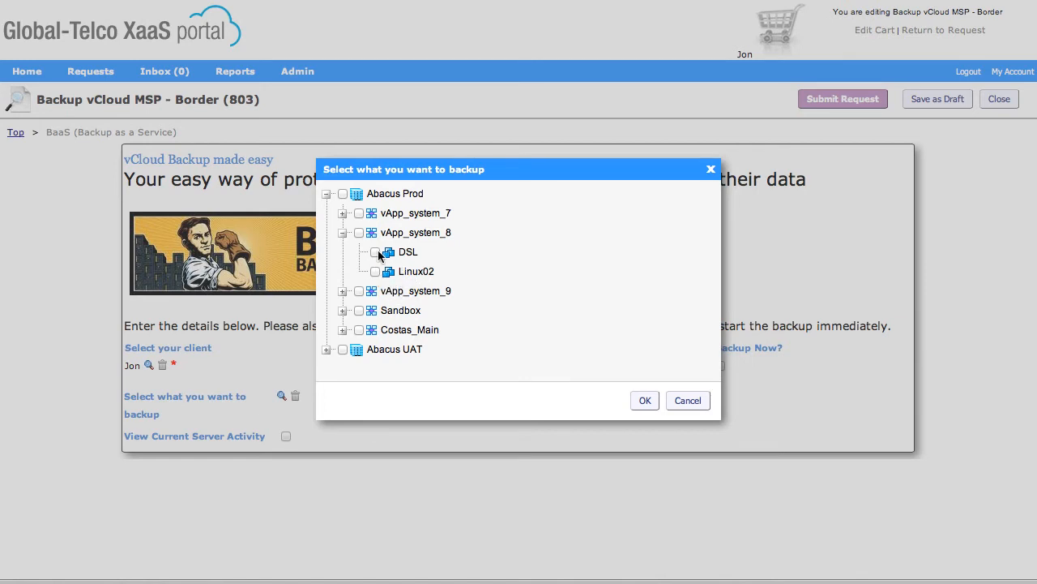
left_click(645, 399)
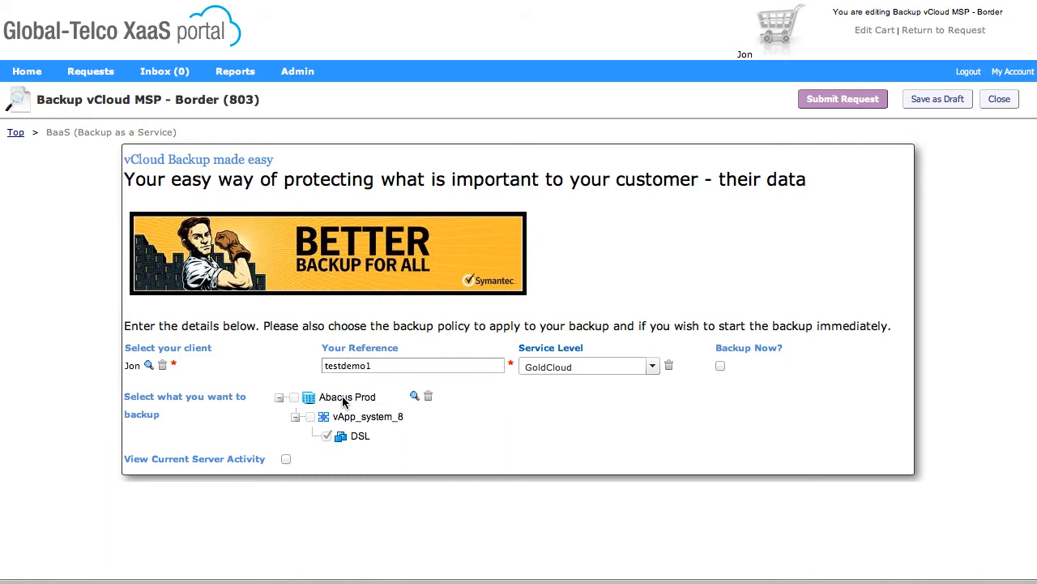
mouse_move(699, 445)
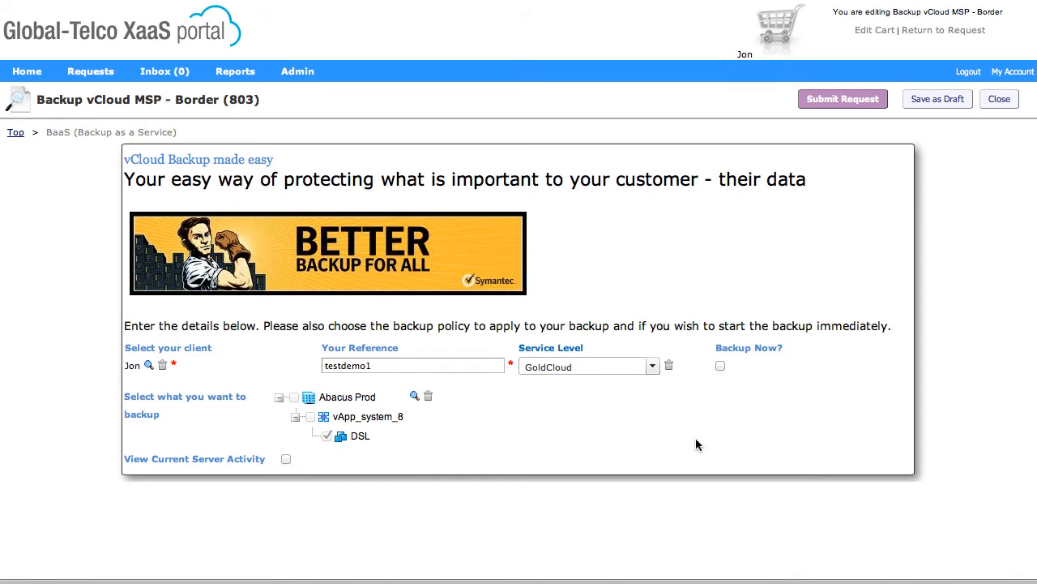
mouse_move(306, 470)
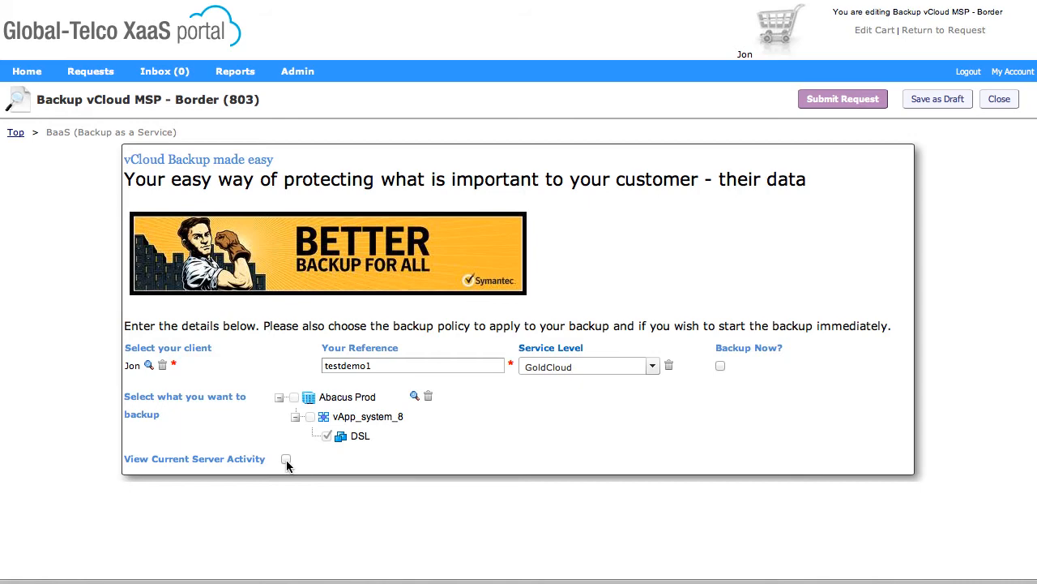
left_click(285, 459)
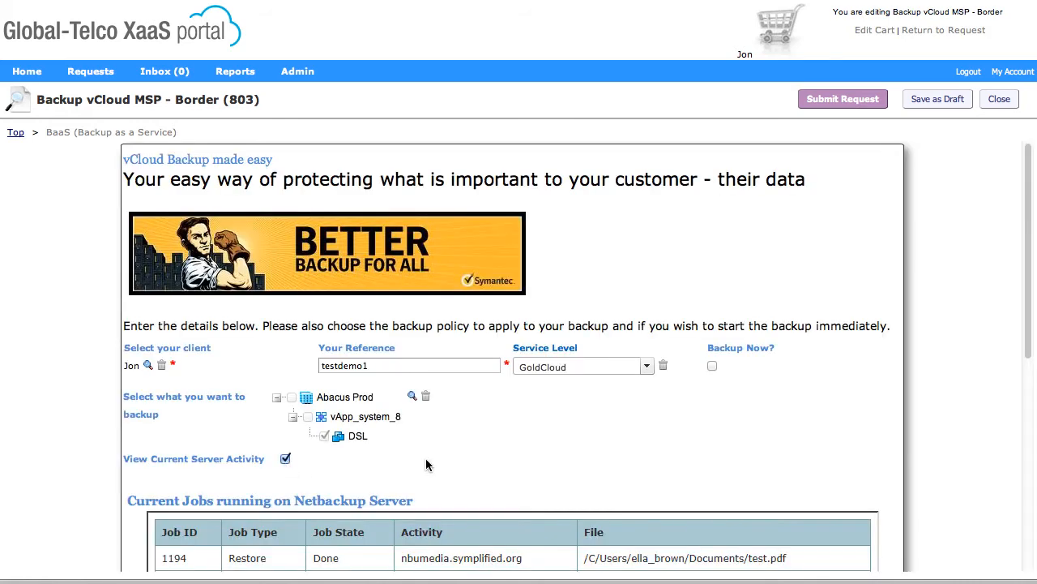
scroll("down", 3)
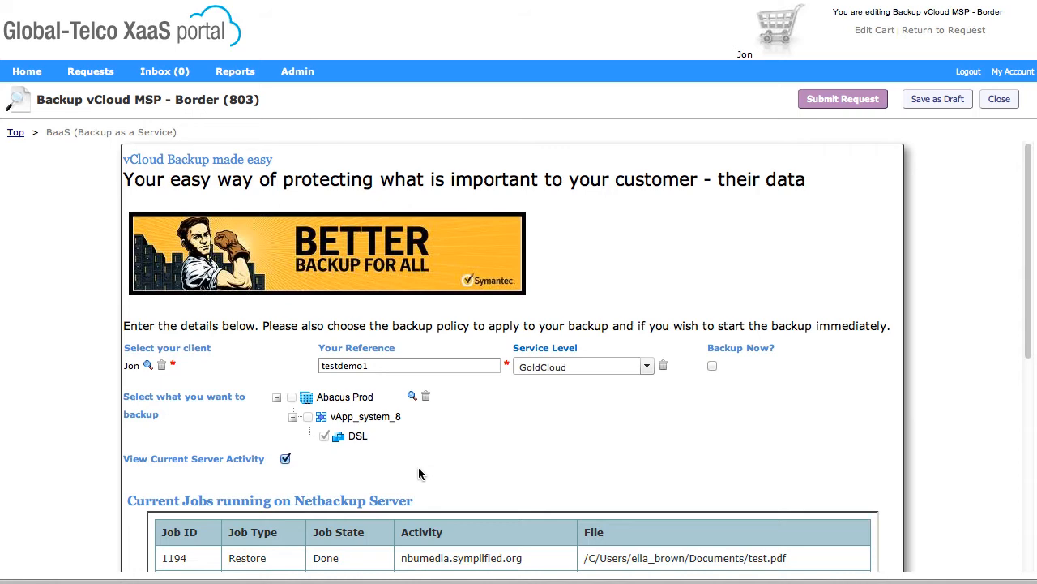
left_click(286, 458)
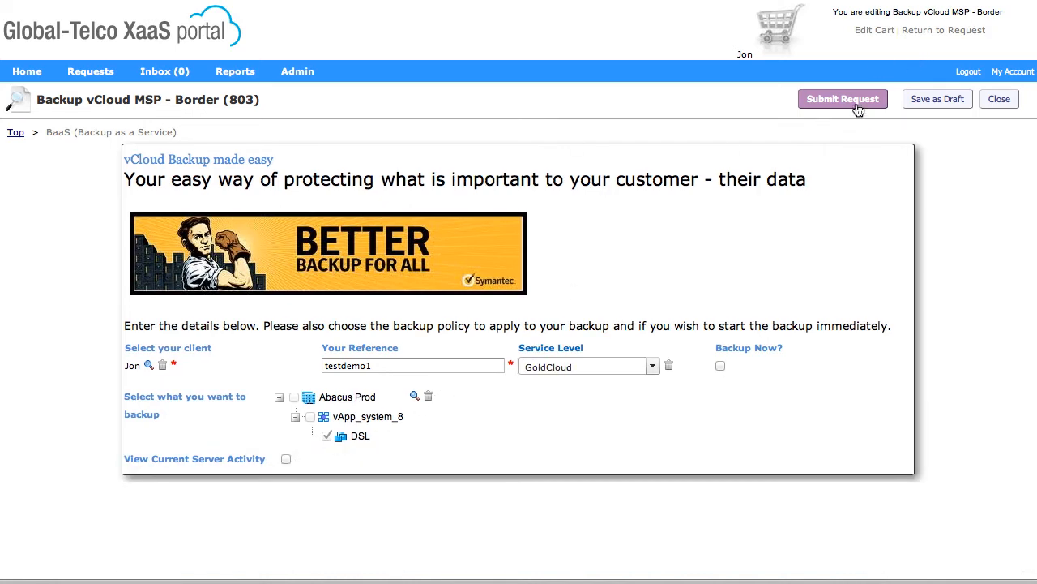
- Submit the vCloud backup request, refresh until it shows Completed, and return to BaaS
left_click(843, 99)
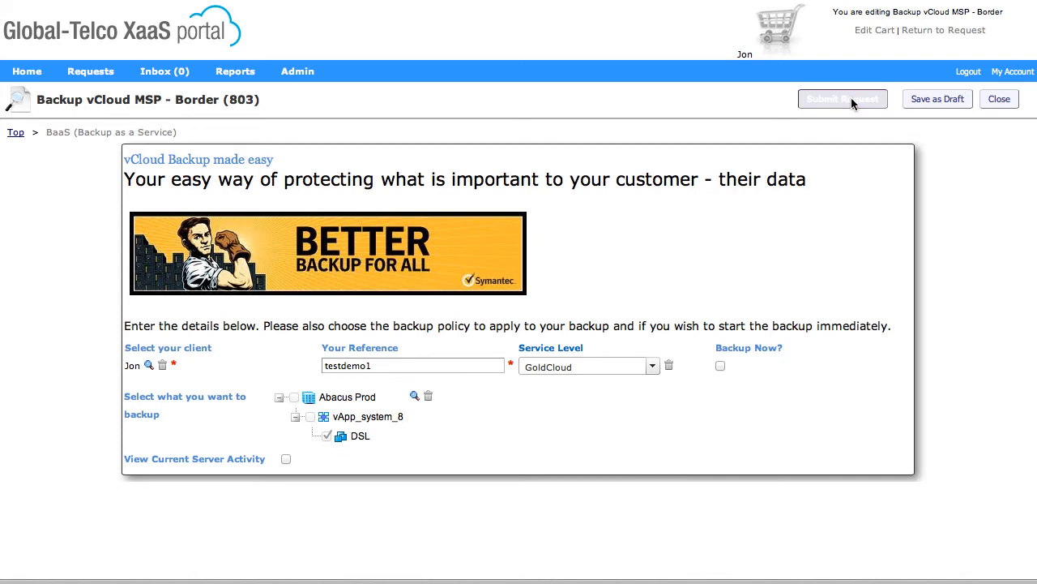
left_click(842, 98)
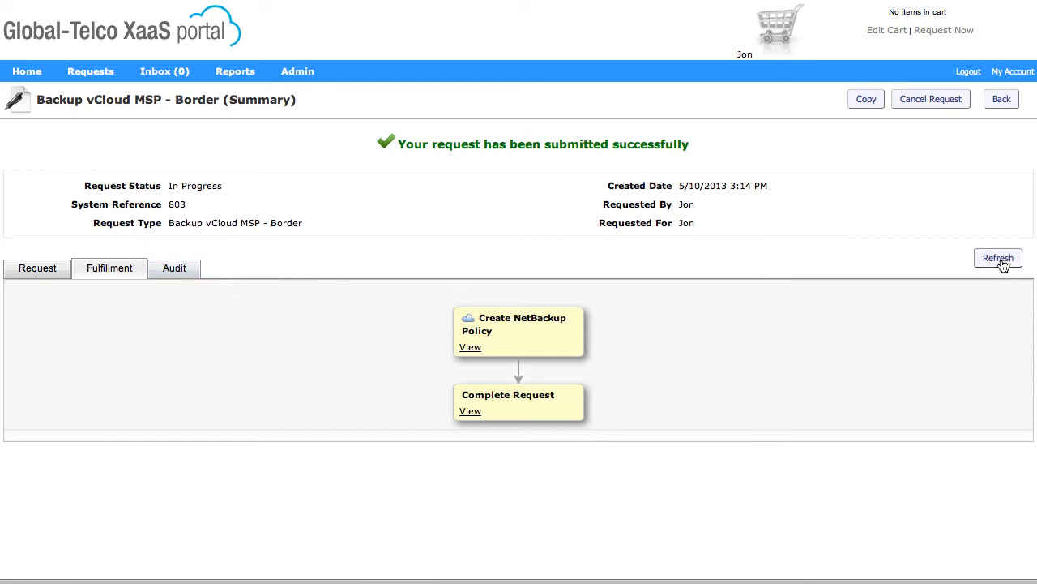
left_click(998, 258)
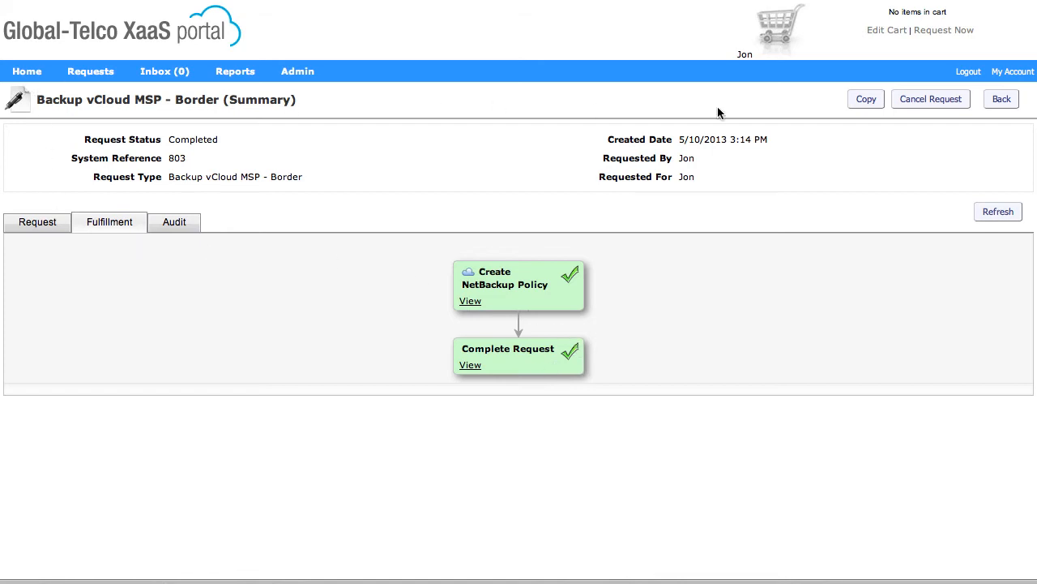
mouse_move(893, 121)
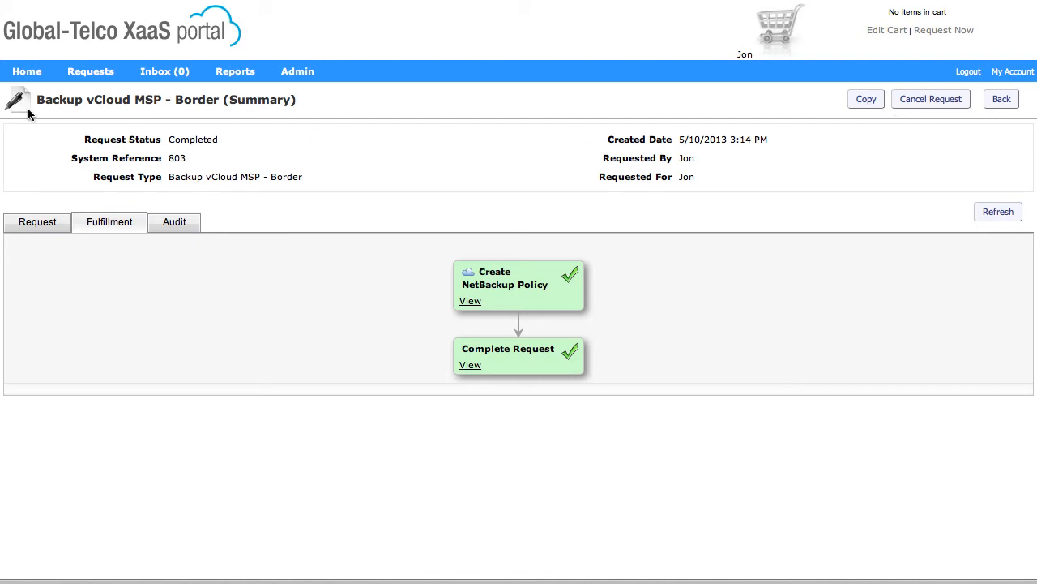
mouse_move(34, 89)
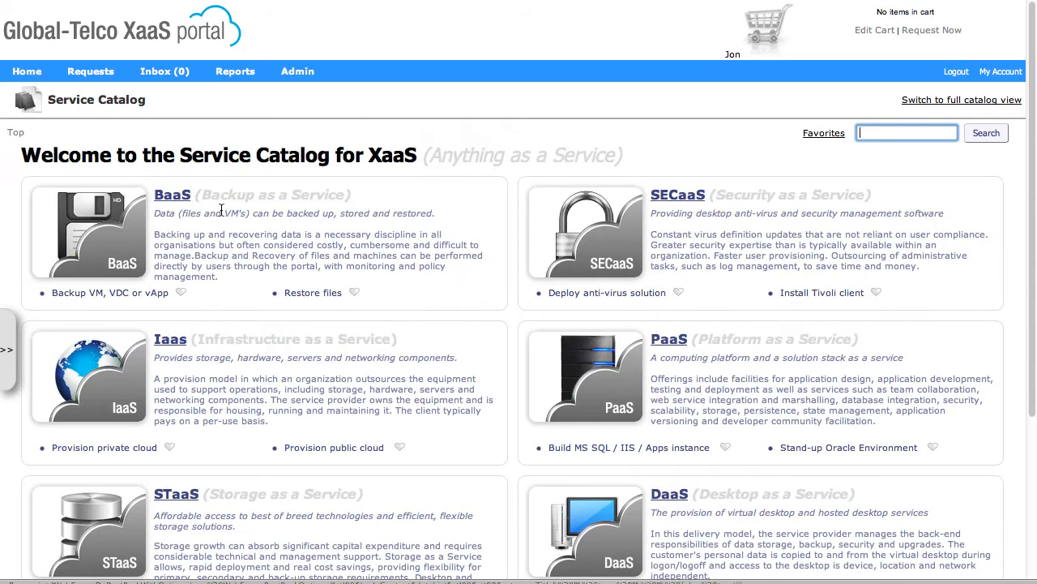
left_click(172, 195)
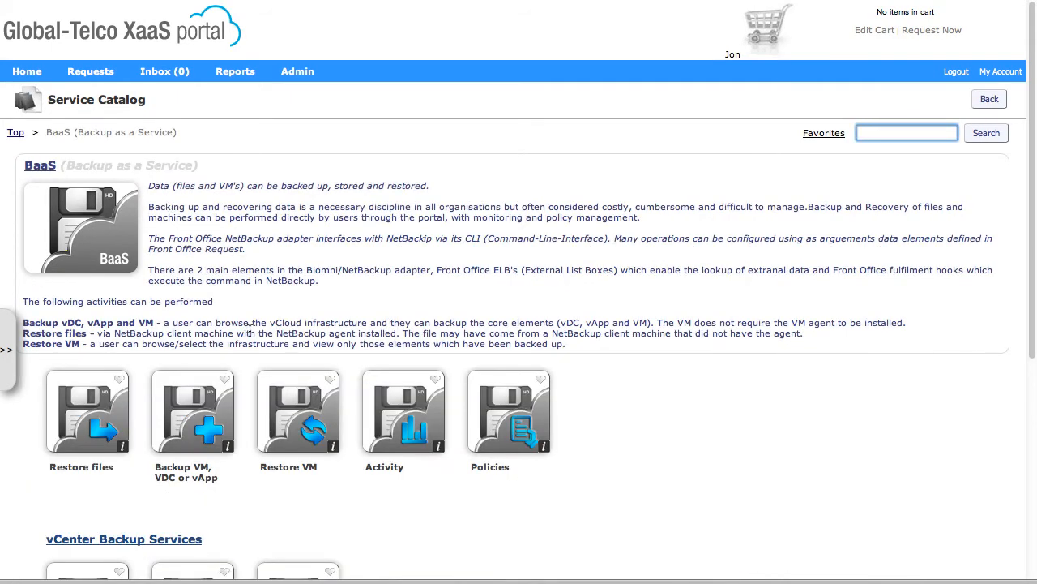
- Start a Deactivate Backup (vCloud) request from the vCloud Backup Services section
scroll("down", 3)
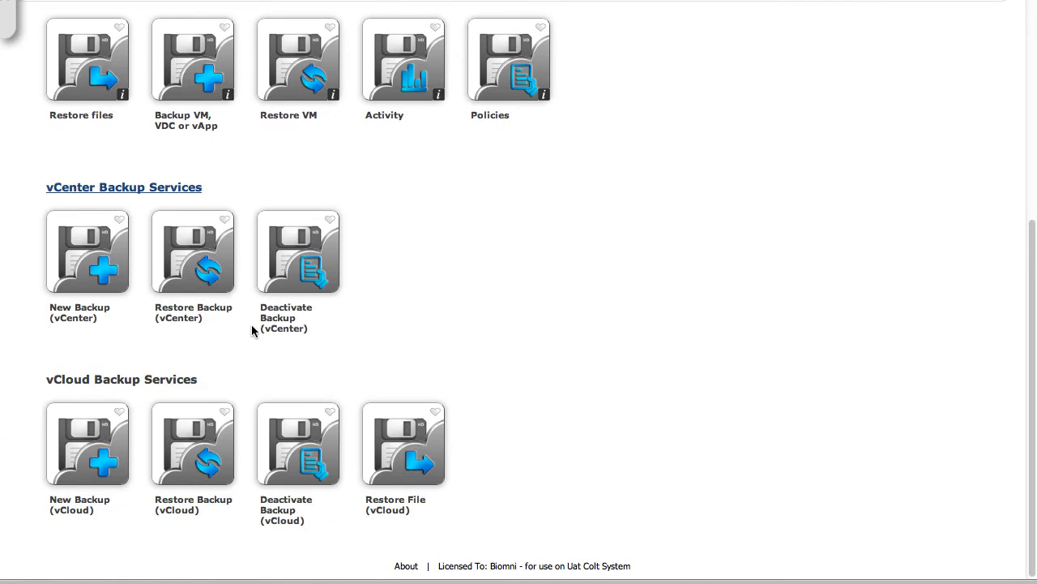
mouse_move(101, 414)
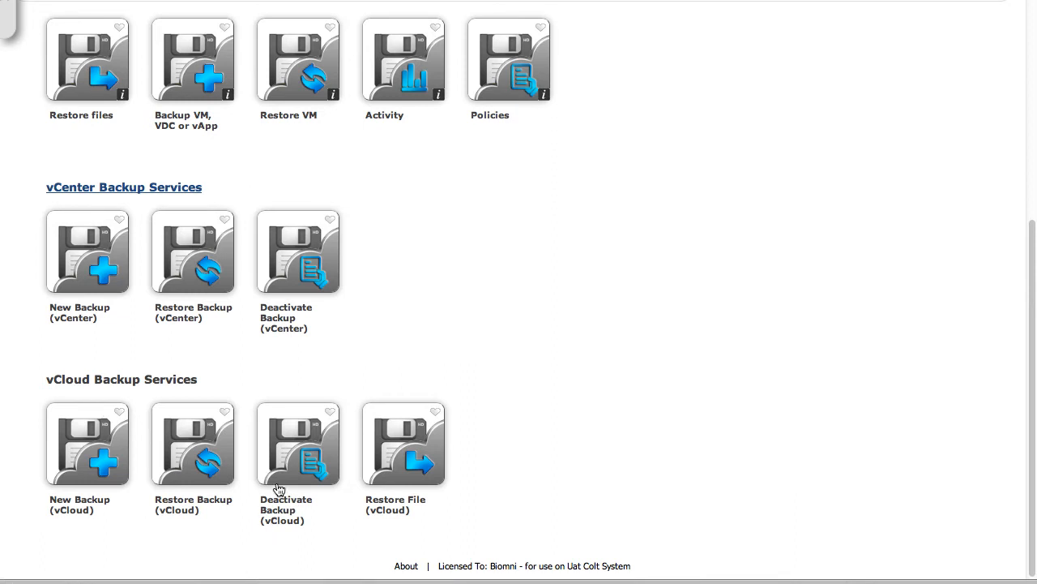
left_click(297, 443)
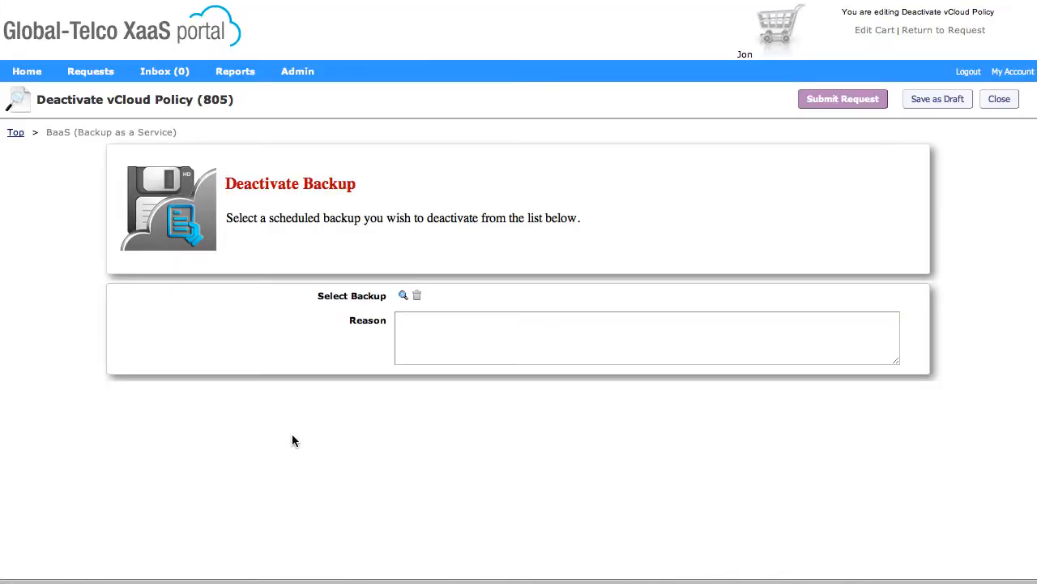
mouse_move(403, 295)
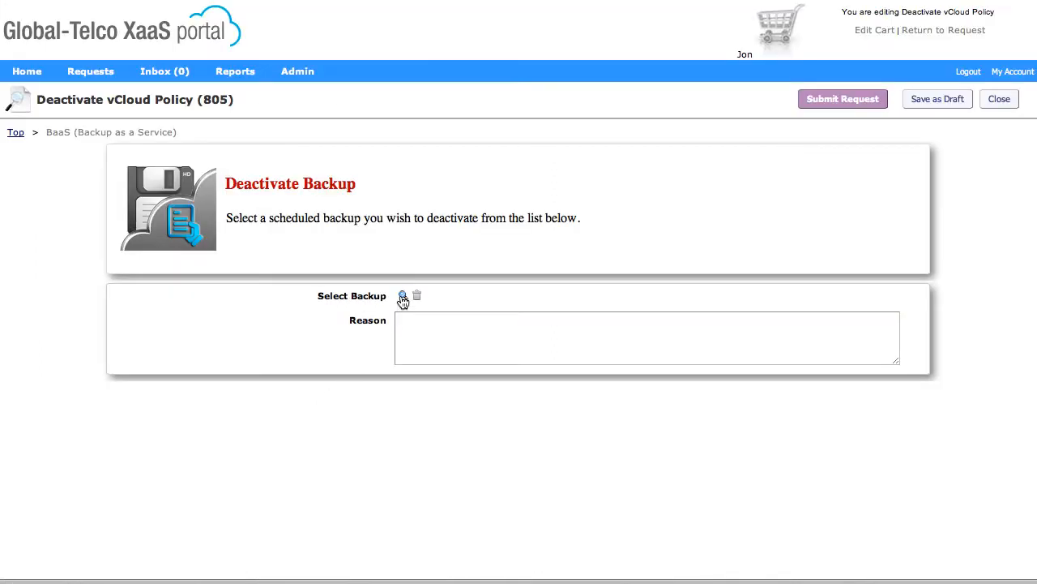
- Select Abacus-GoldCloud-testdemo1-803 in the Select Backup lookup and confirm it
left_click(403, 296)
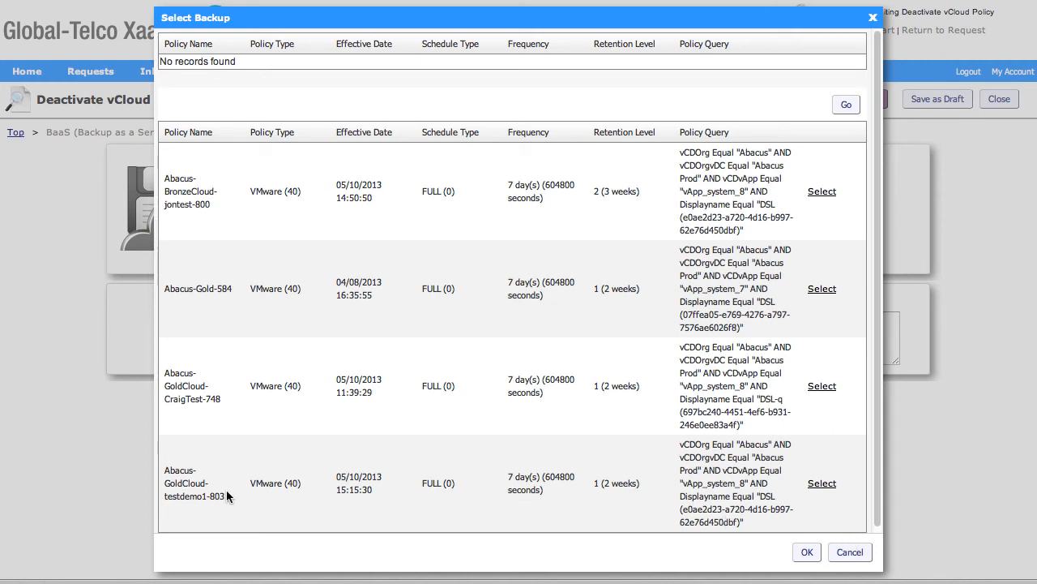
mouse_move(205, 477)
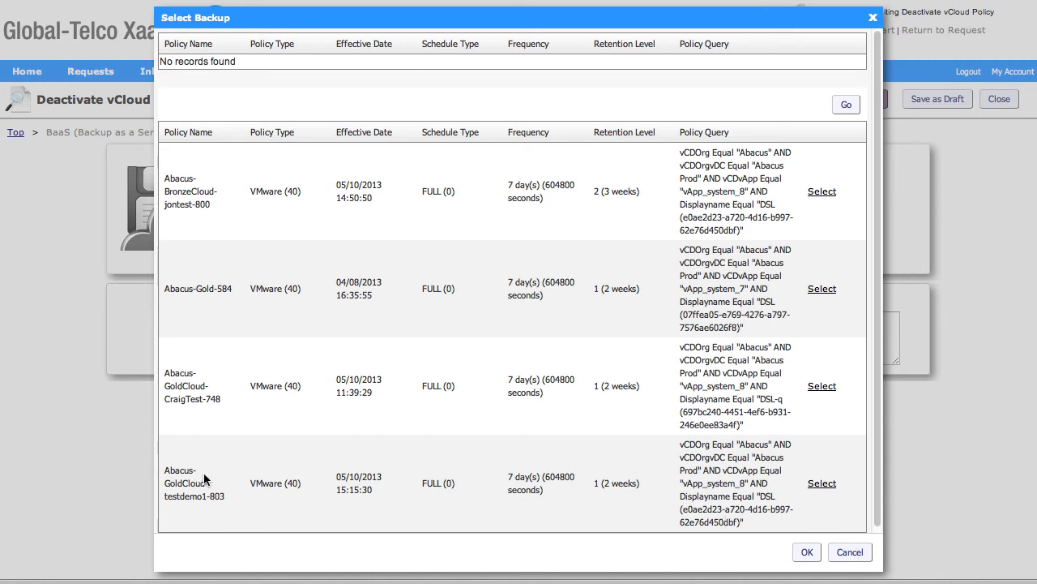
mouse_move(210, 501)
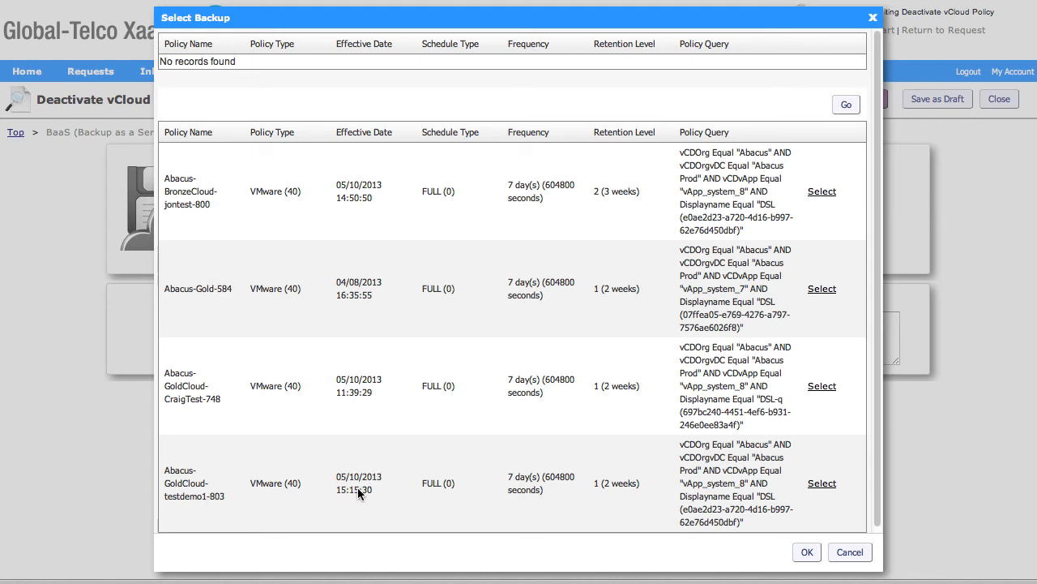
mouse_move(514, 502)
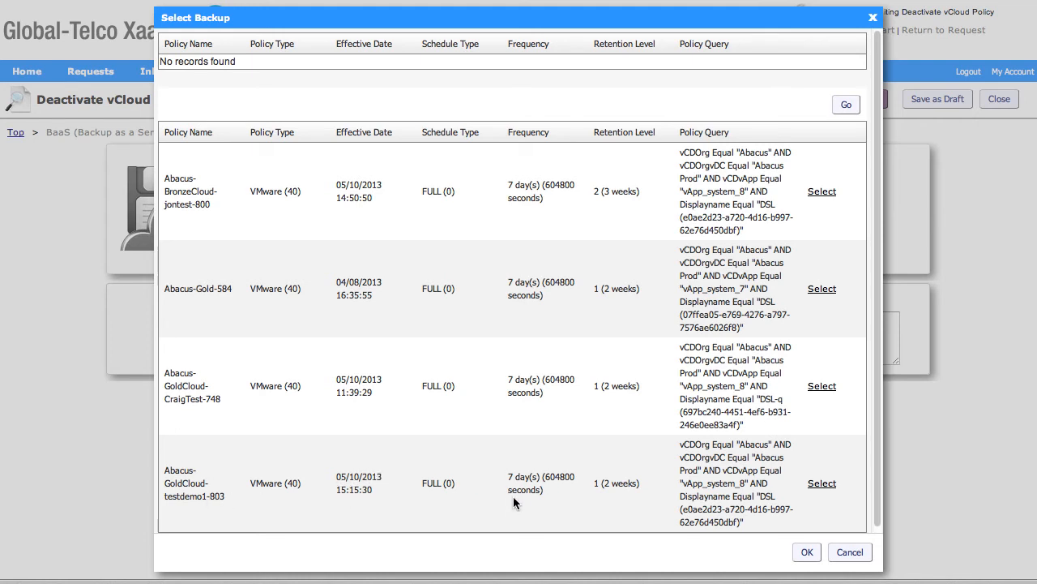
mouse_move(213, 497)
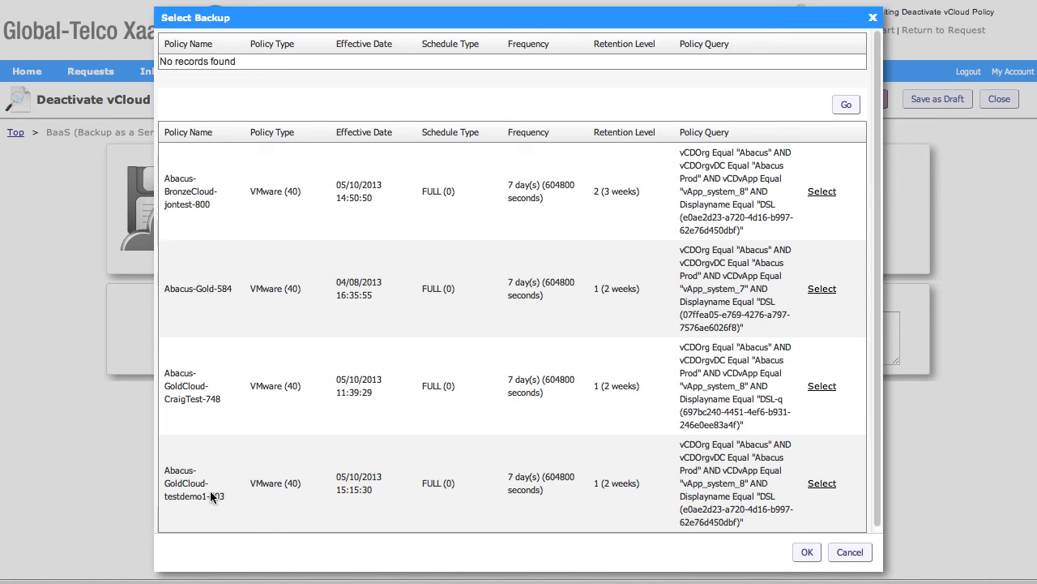
mouse_move(729, 464)
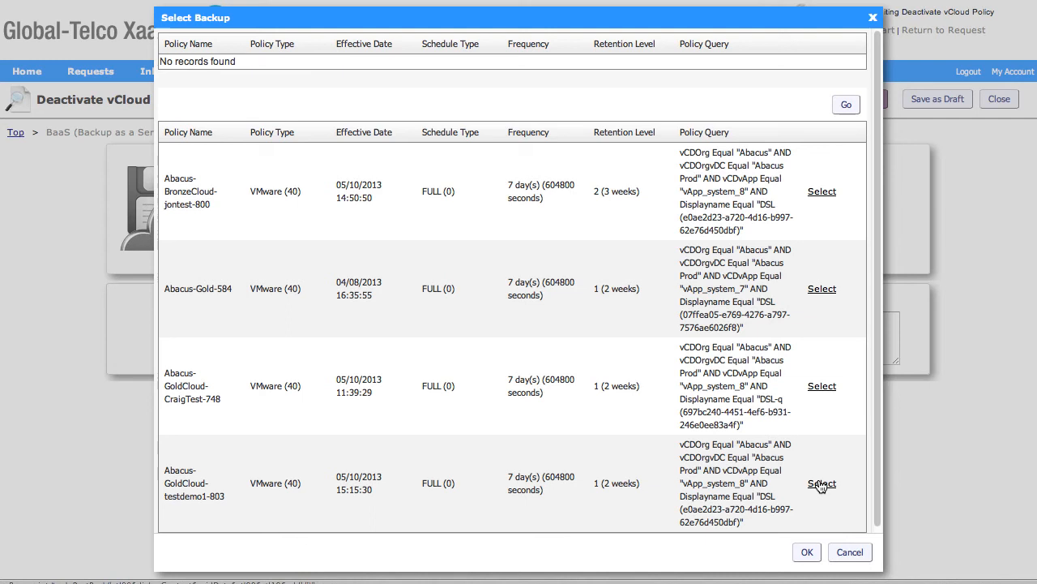
left_click(821, 483)
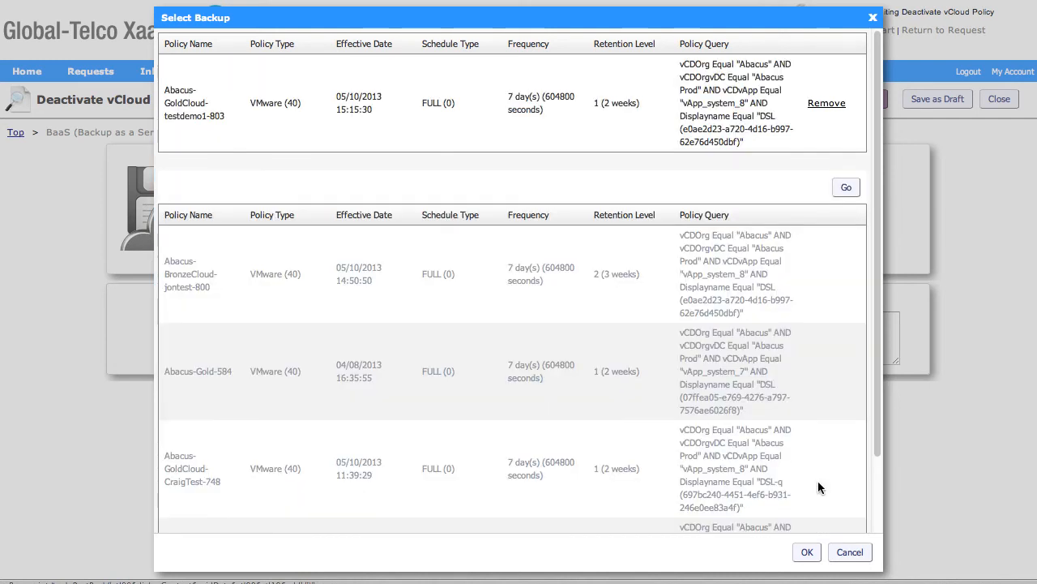
mouse_move(600, 117)
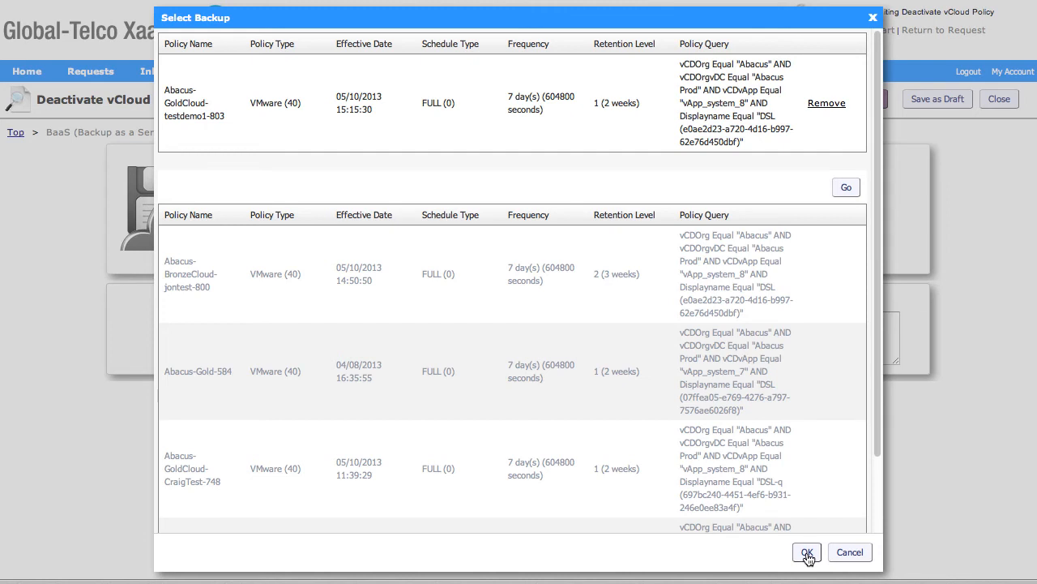
left_click(807, 552)
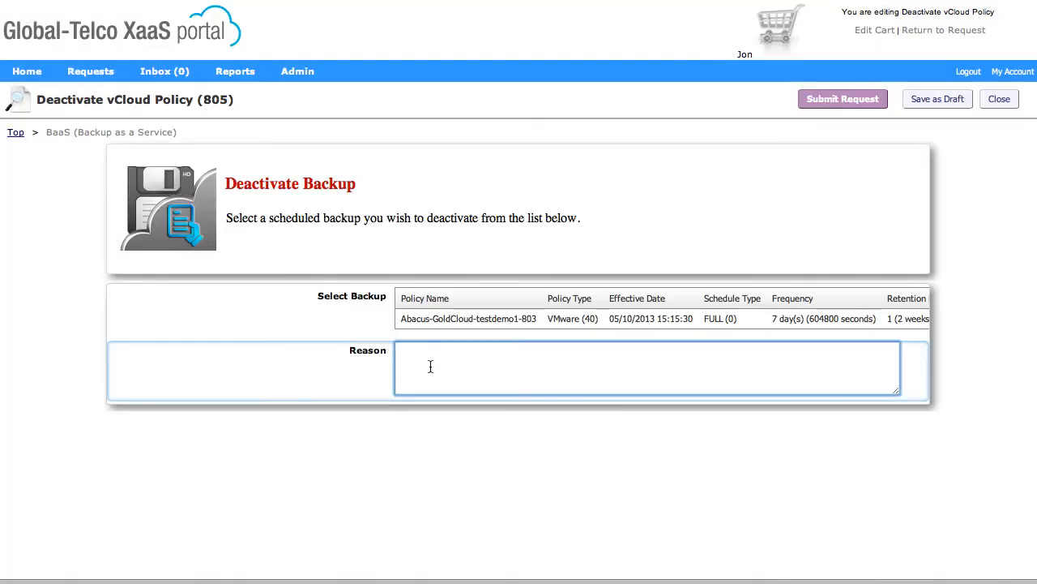
- Enter the reason 'no longer equeired' and submit deactivation request 805
type("no longer equeired")
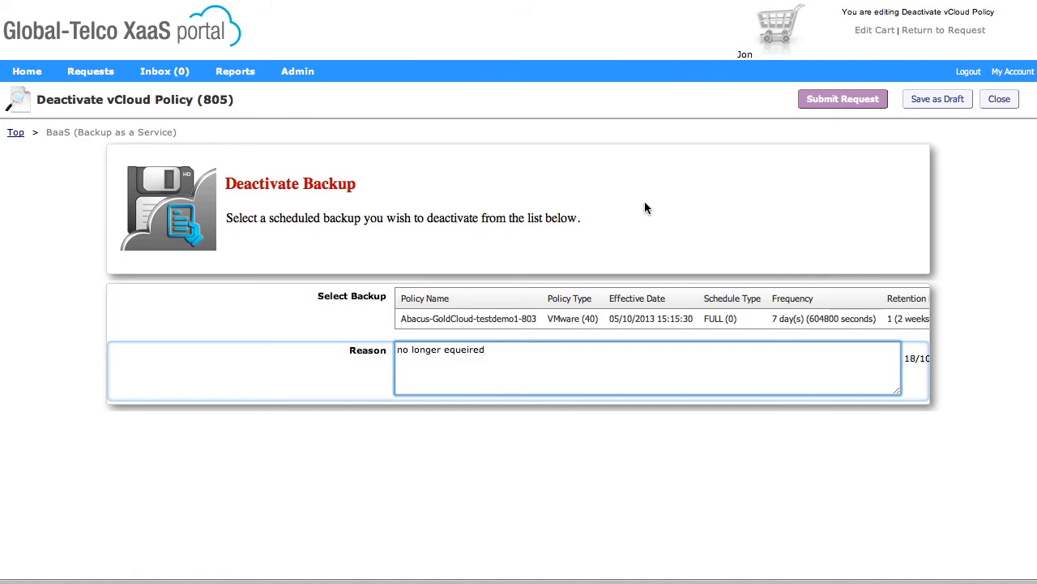
left_click(842, 98)
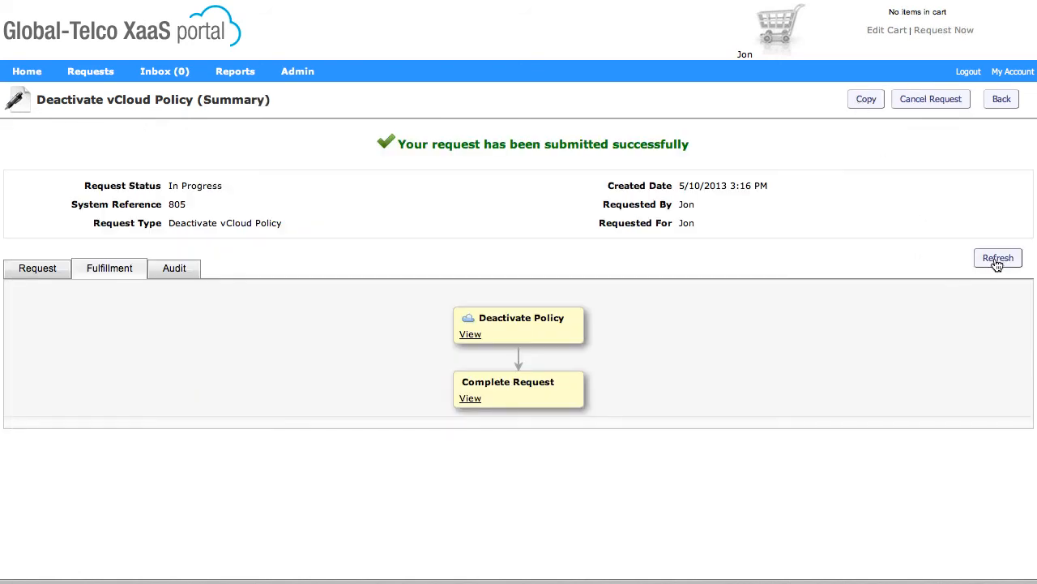
- Refresh request 805 until Deactivate Policy and Complete Request are done and status is Completed
left_click(998, 258)
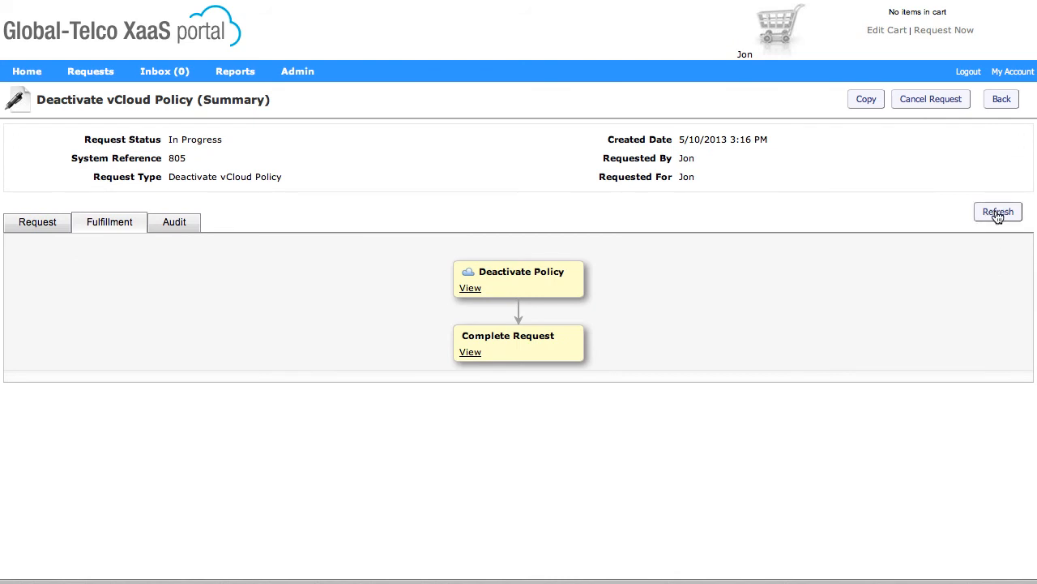
mouse_move(502, 305)
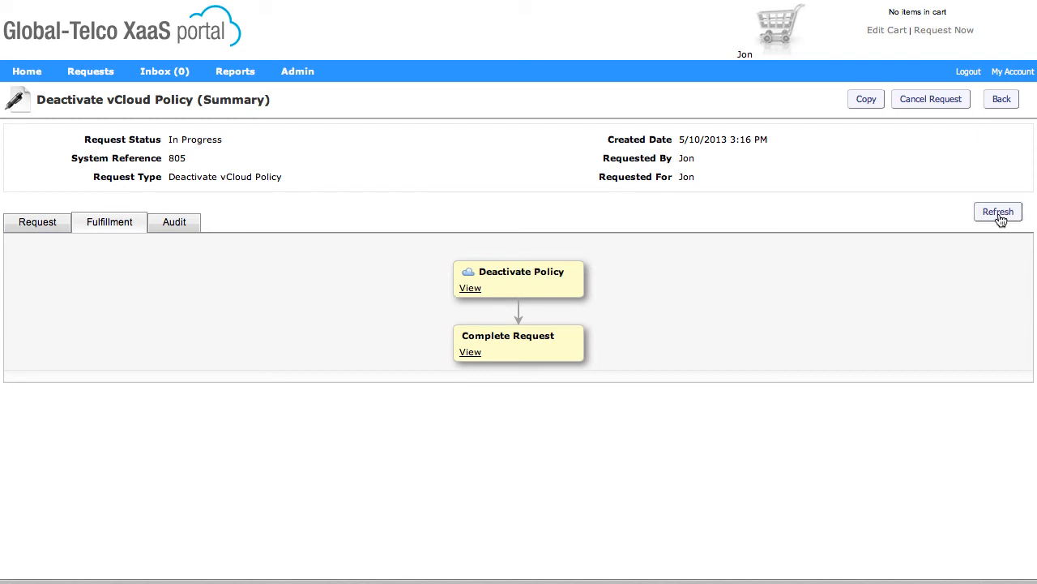
left_click(998, 212)
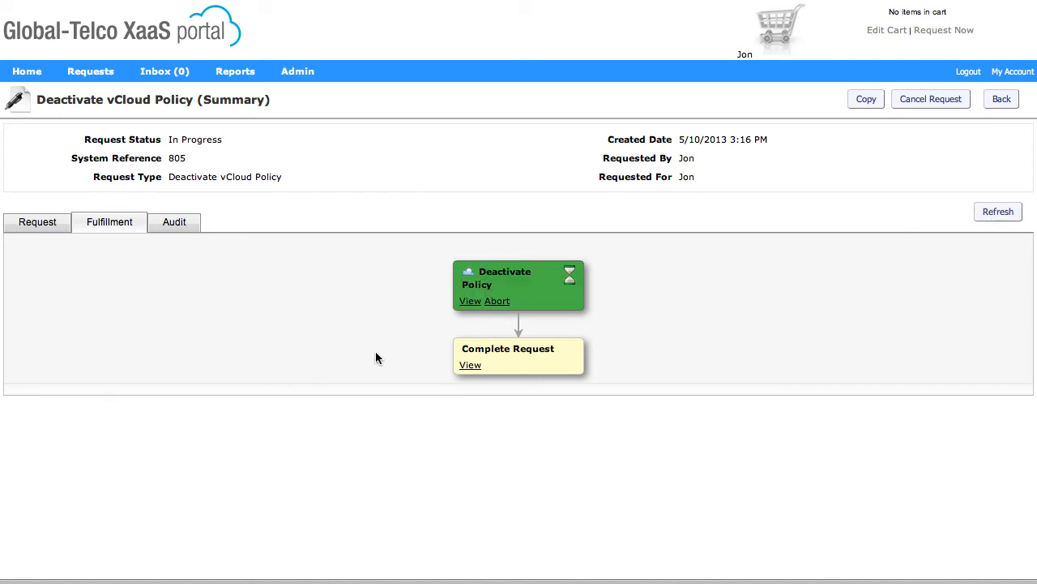
mouse_move(976, 197)
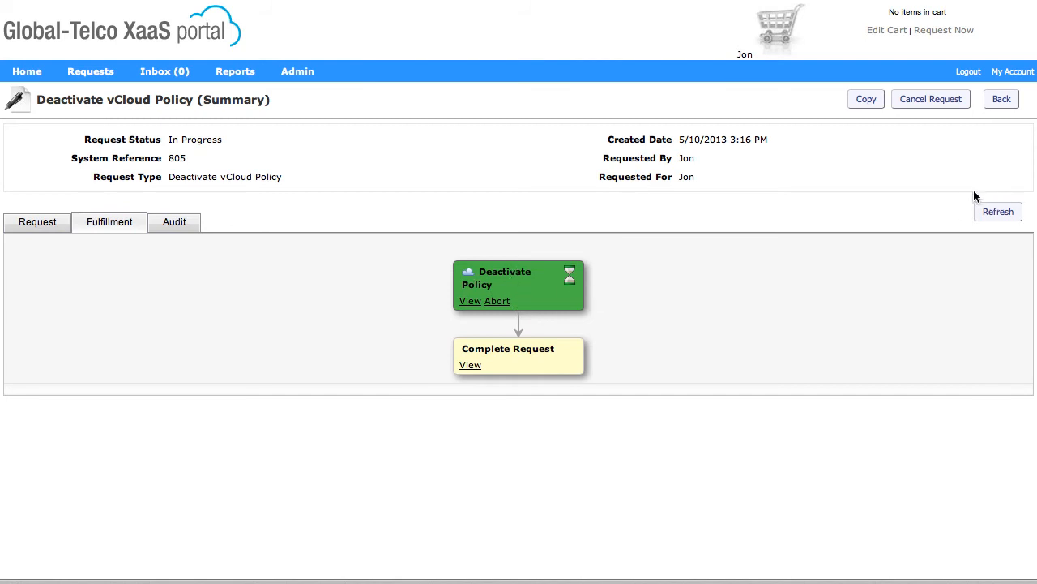
left_click(997, 211)
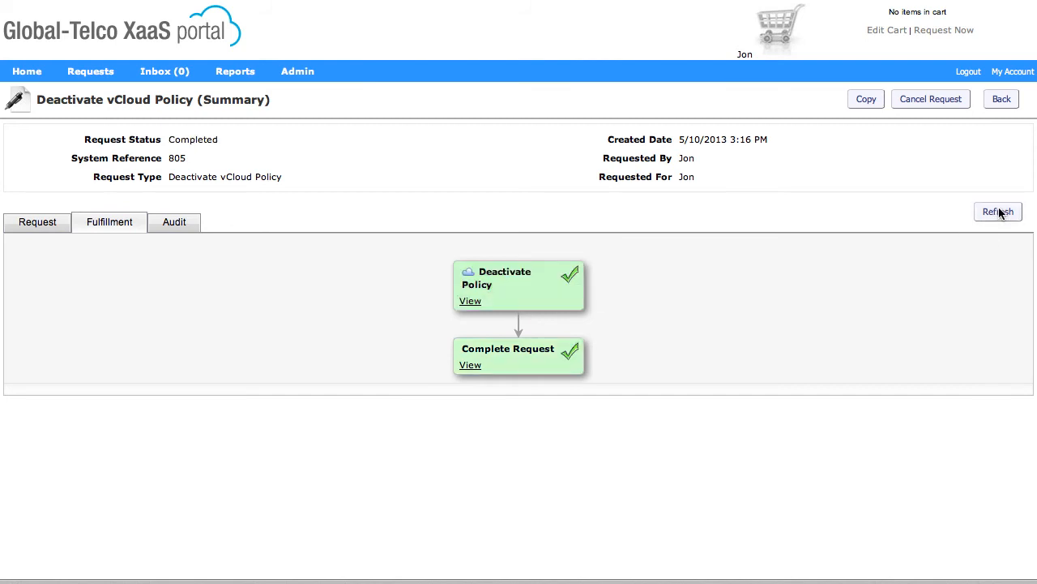
mouse_move(445, 334)
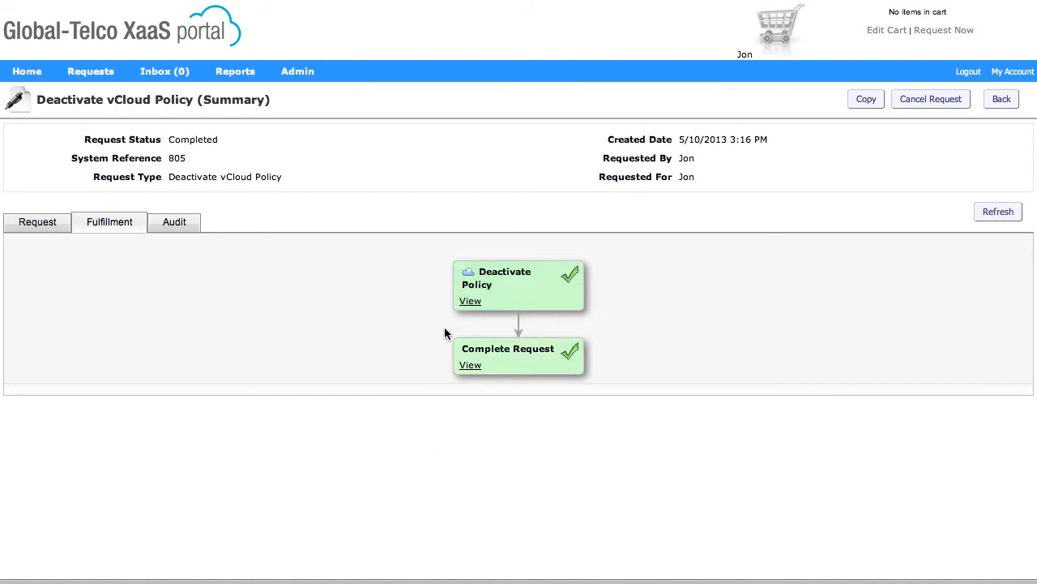
mouse_move(559, 297)
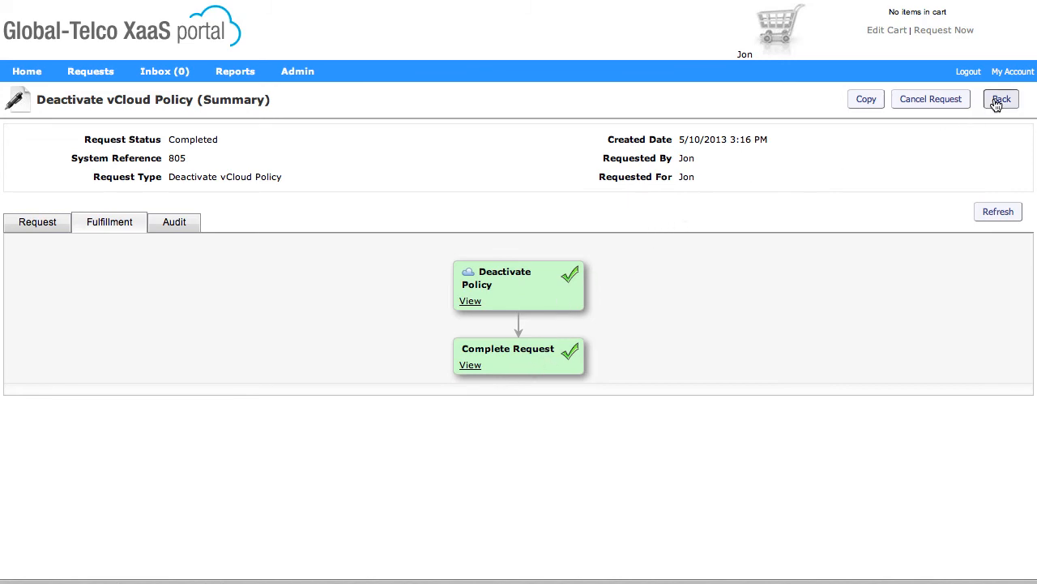
- Start a new Deactivate Backup (vCloud) request, check testdemo1-803 is gone from Select Backup, and cancel the lookup
left_click(1001, 99)
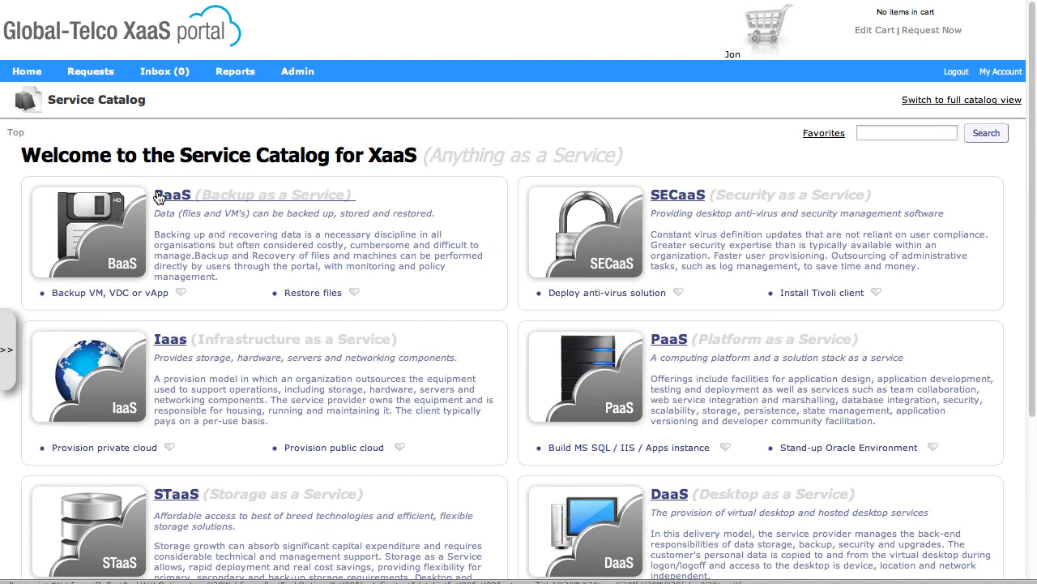
left_click(172, 195)
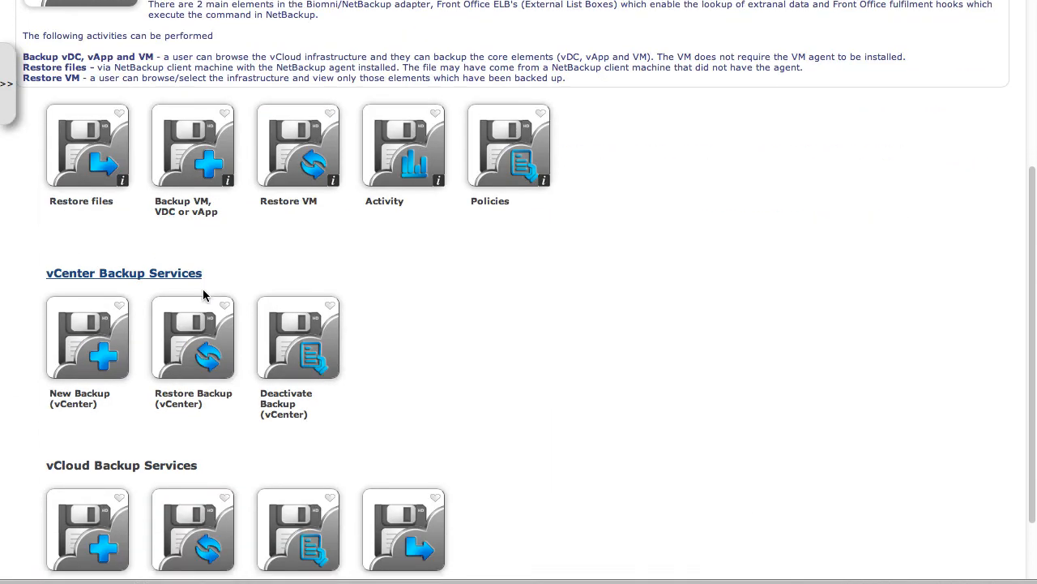
scroll("down", 3)
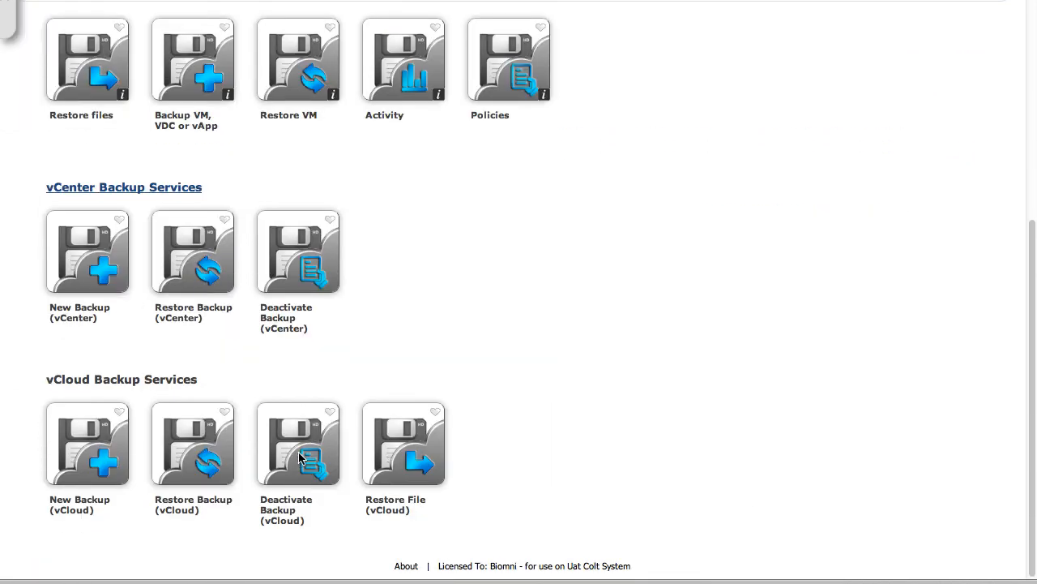
left_click(298, 443)
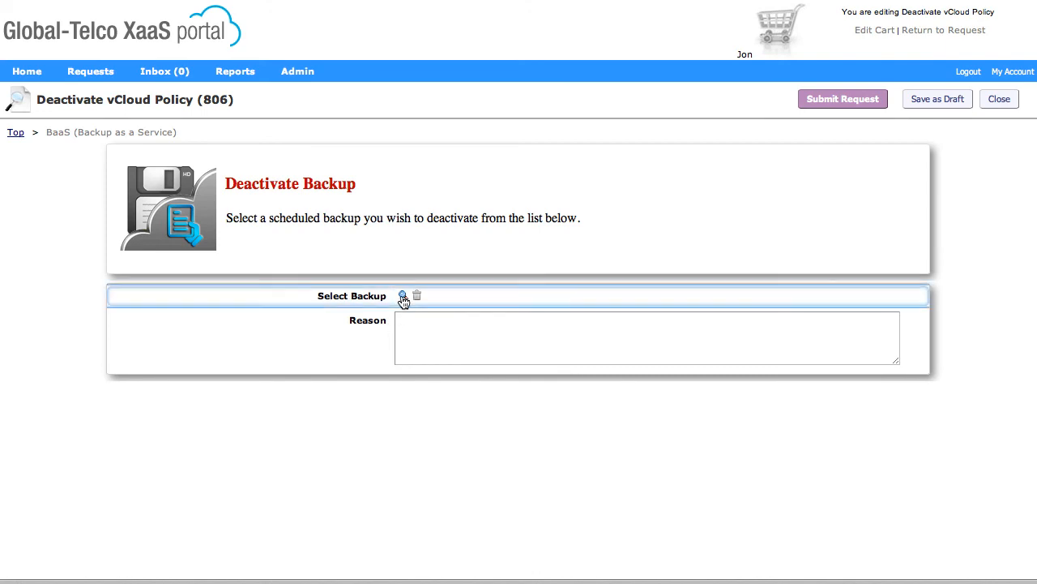
left_click(402, 295)
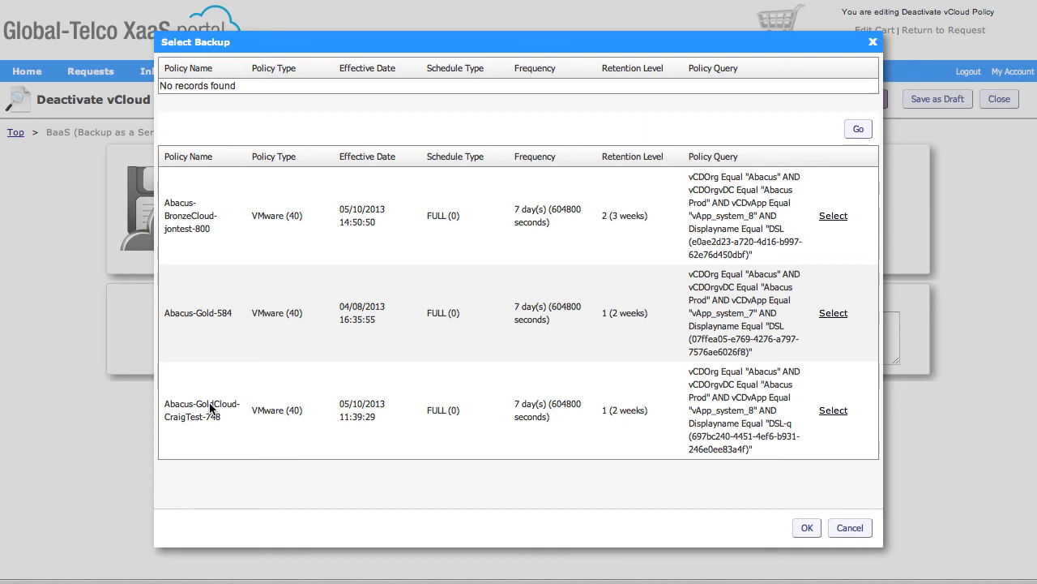
mouse_move(219, 395)
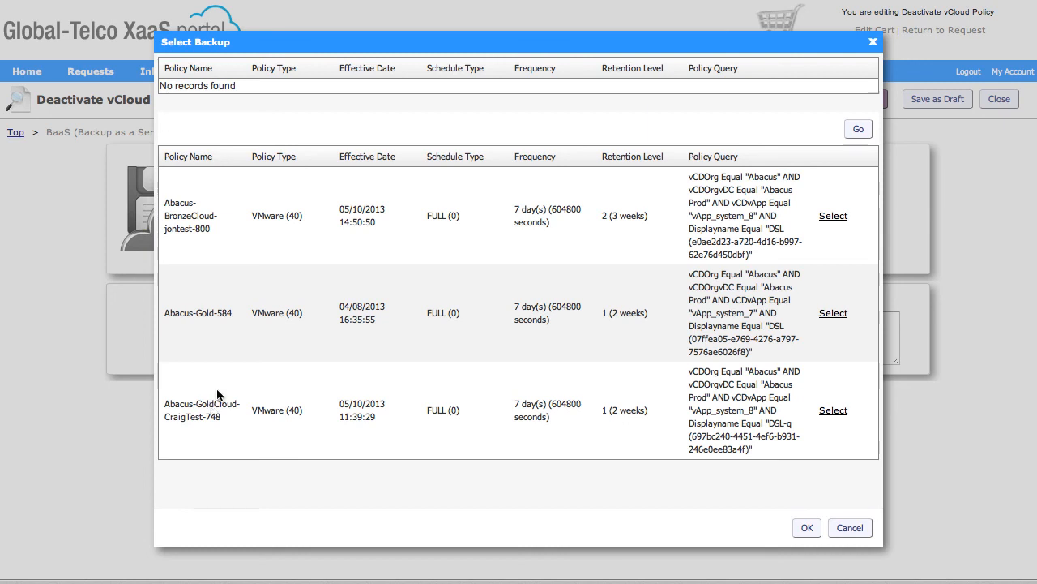
mouse_move(851, 528)
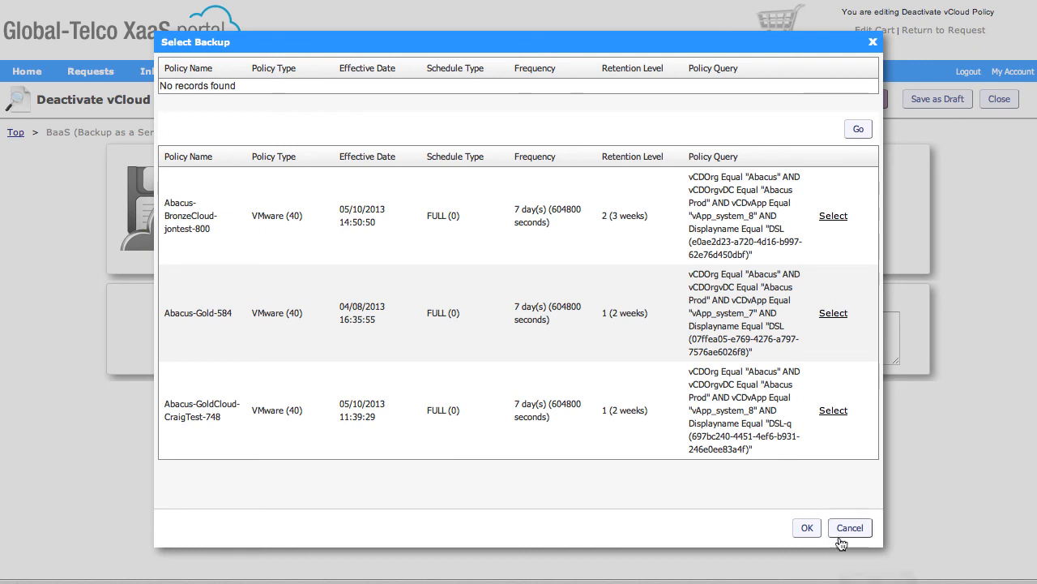
left_click(850, 527)
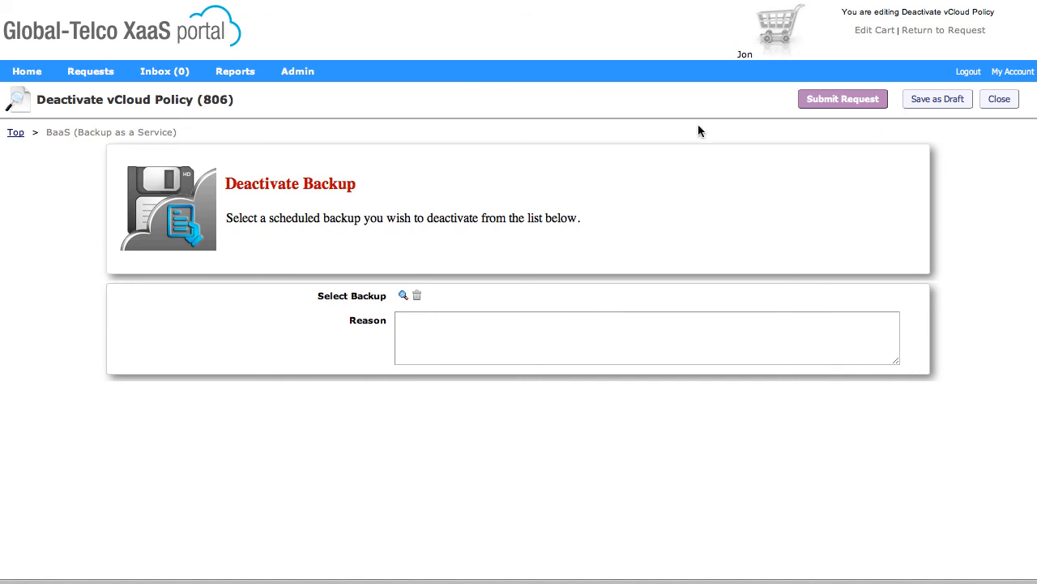
mouse_move(579, 135)
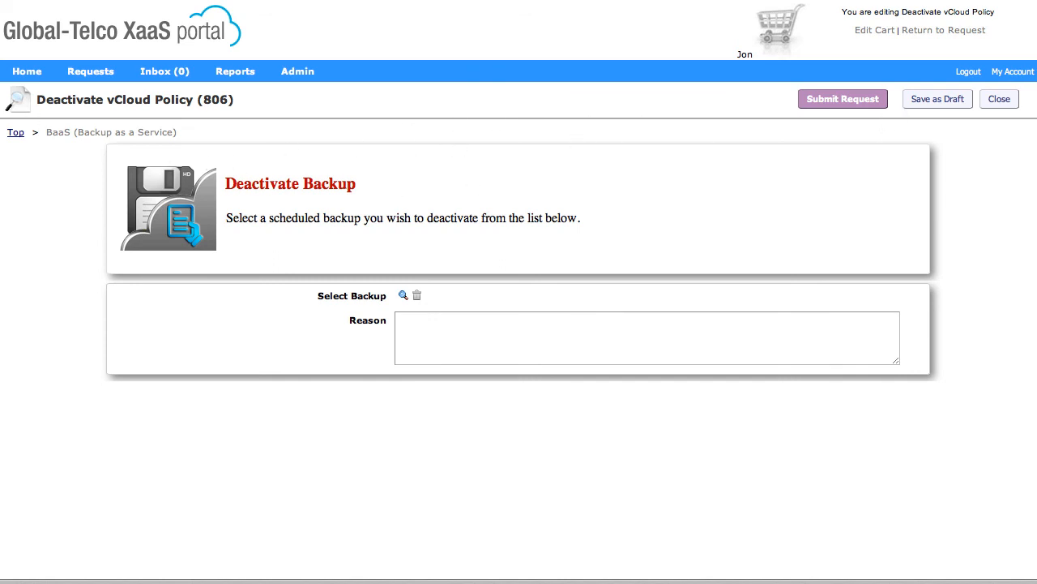
mouse_move(21, 104)
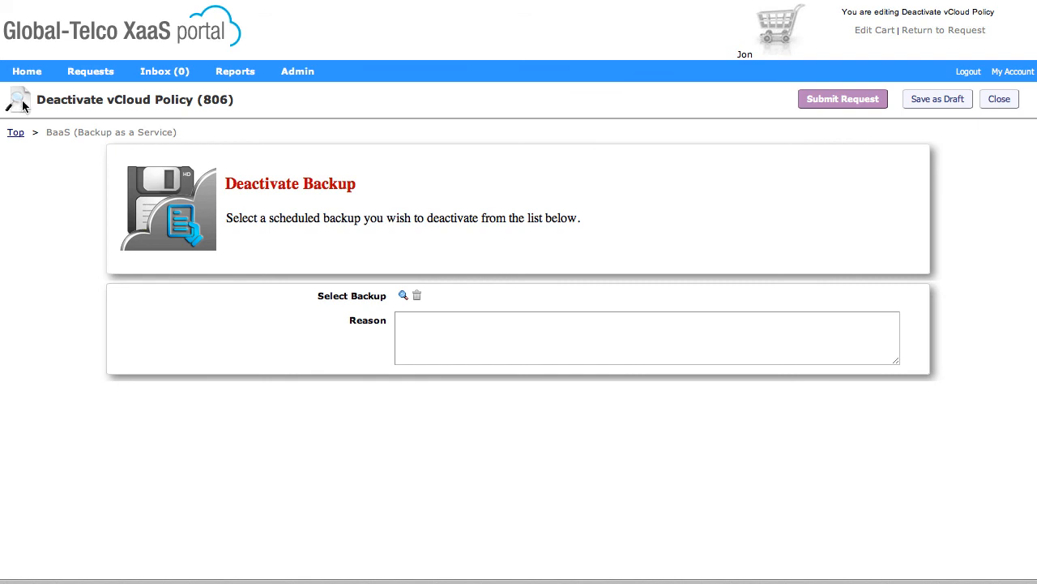